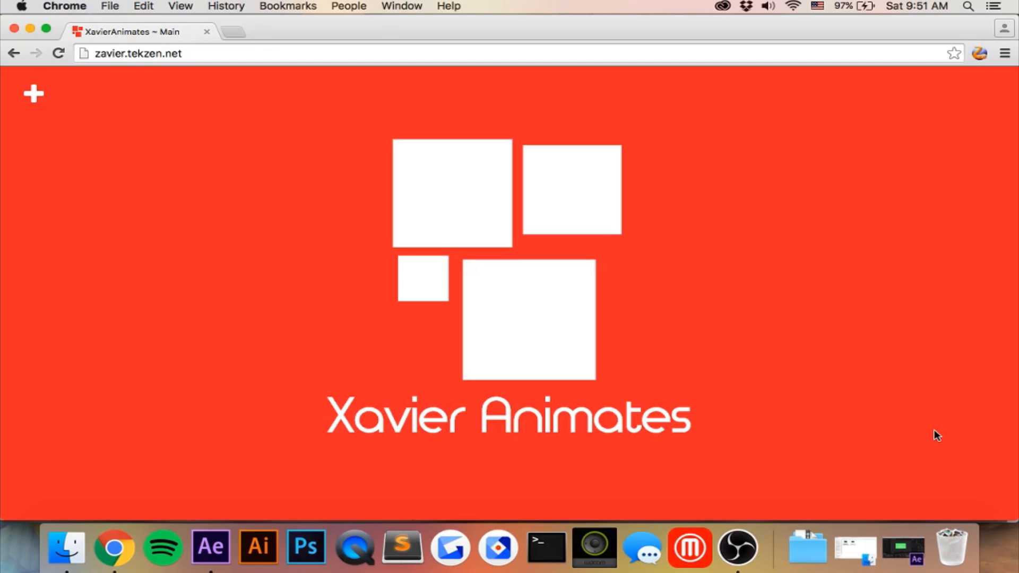
mouse_move(31, 97)
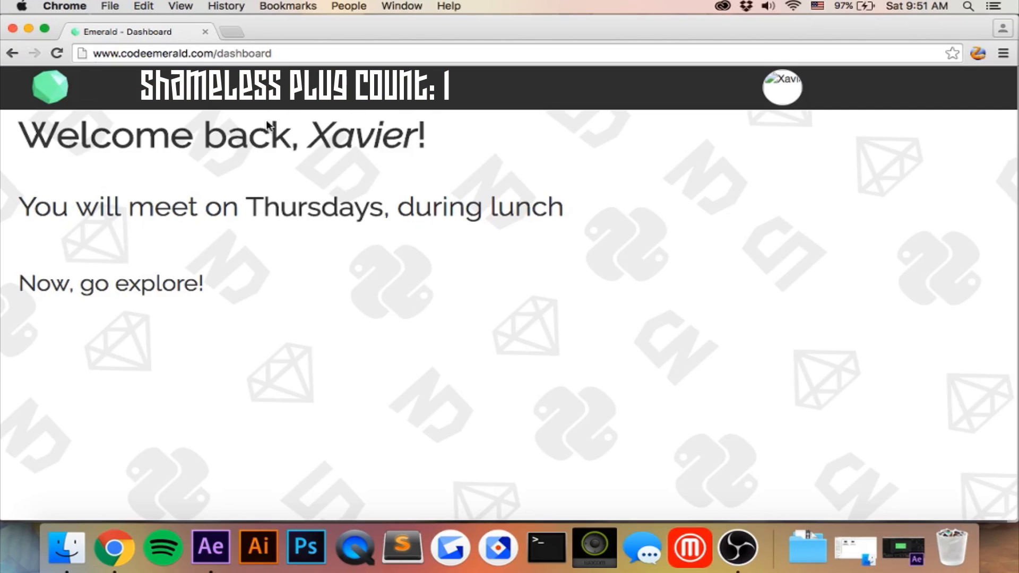
mouse_move(851, 122)
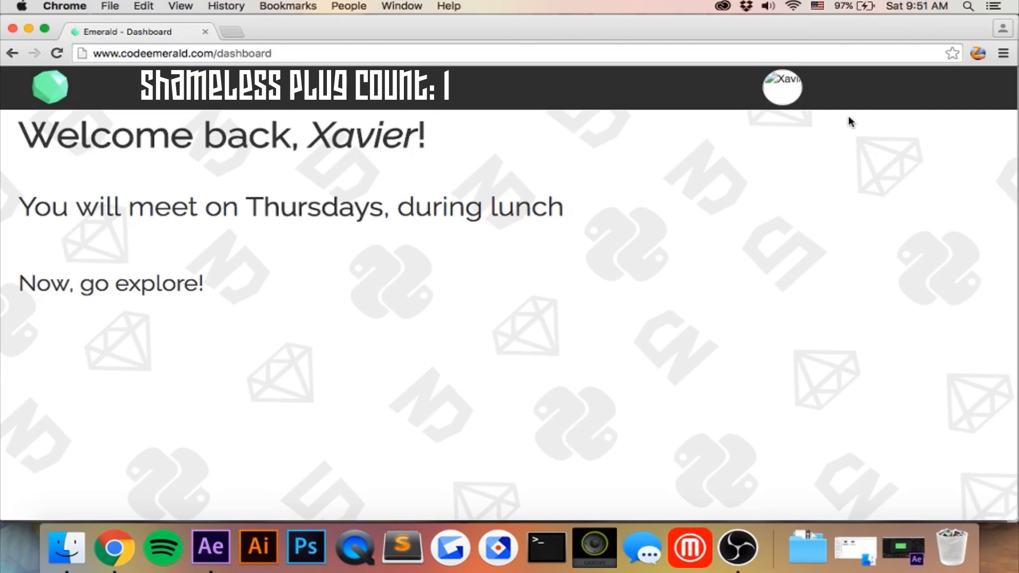
- Browse the personal sites in Chrome, then bring up a blank Sublime Text document
click(783, 87)
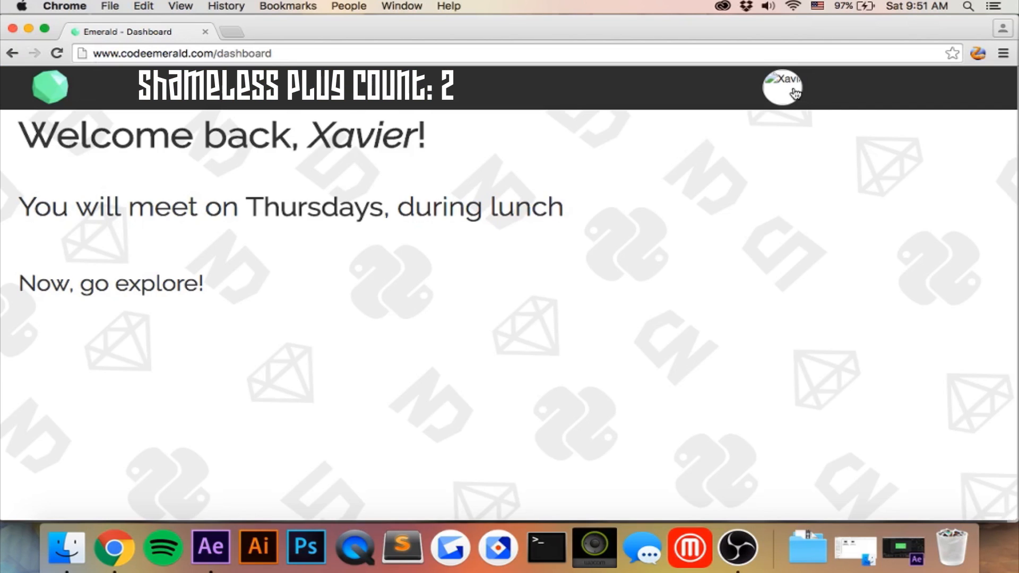
click(783, 88)
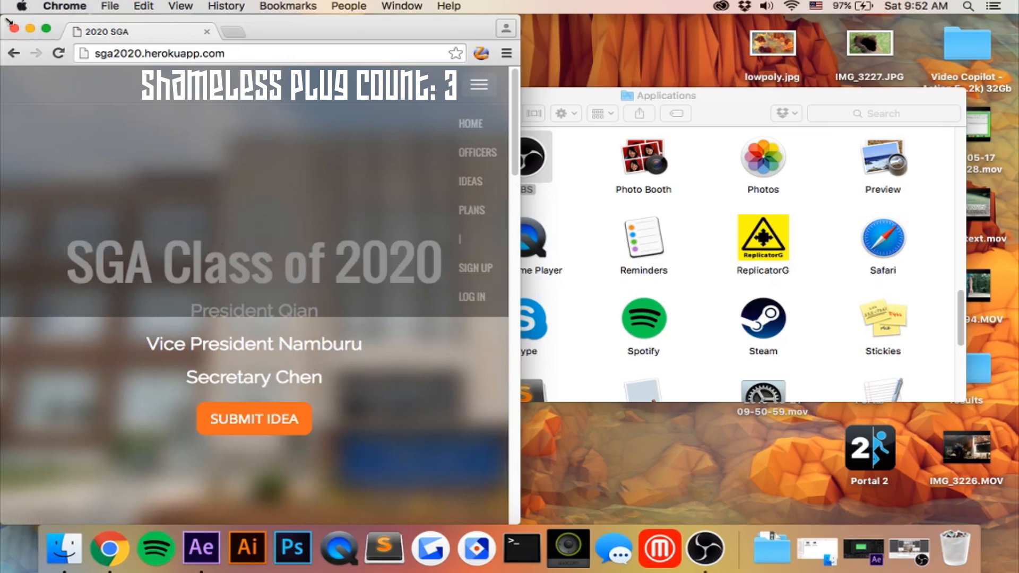
click(383, 547)
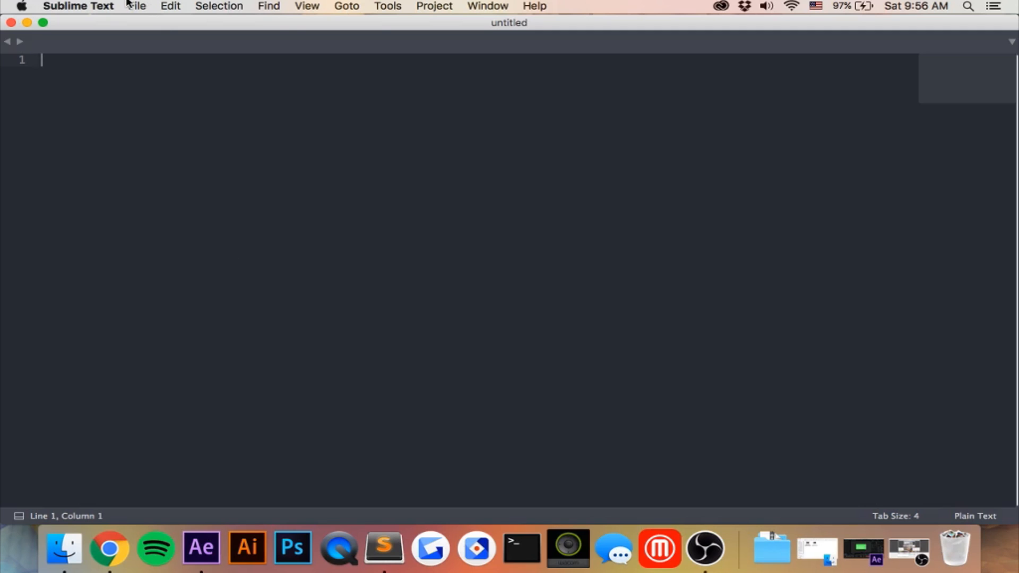
- Open the XavierAnimates folder from the Desktop as the Sublime Text project
click(136, 7)
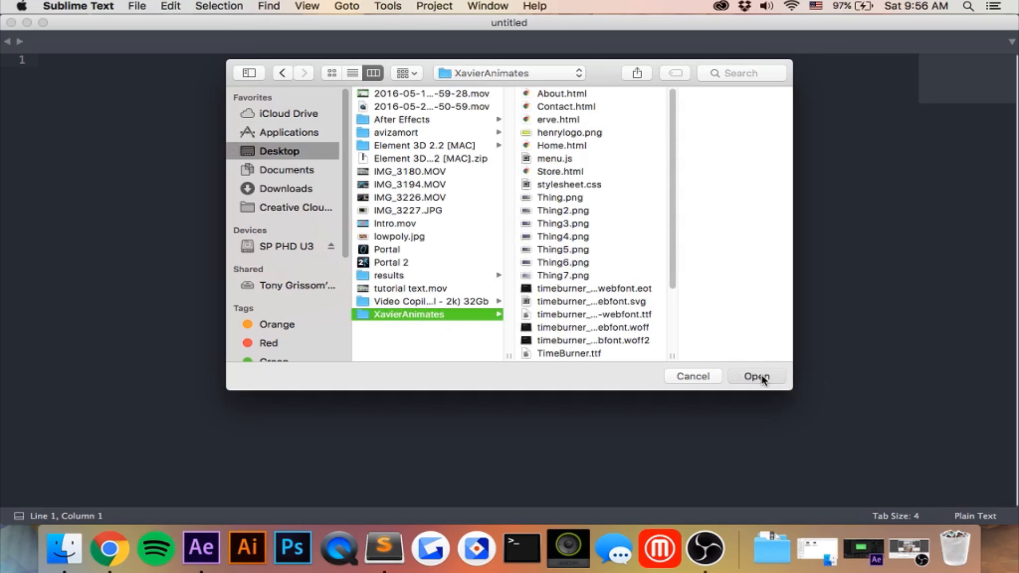
click(756, 376)
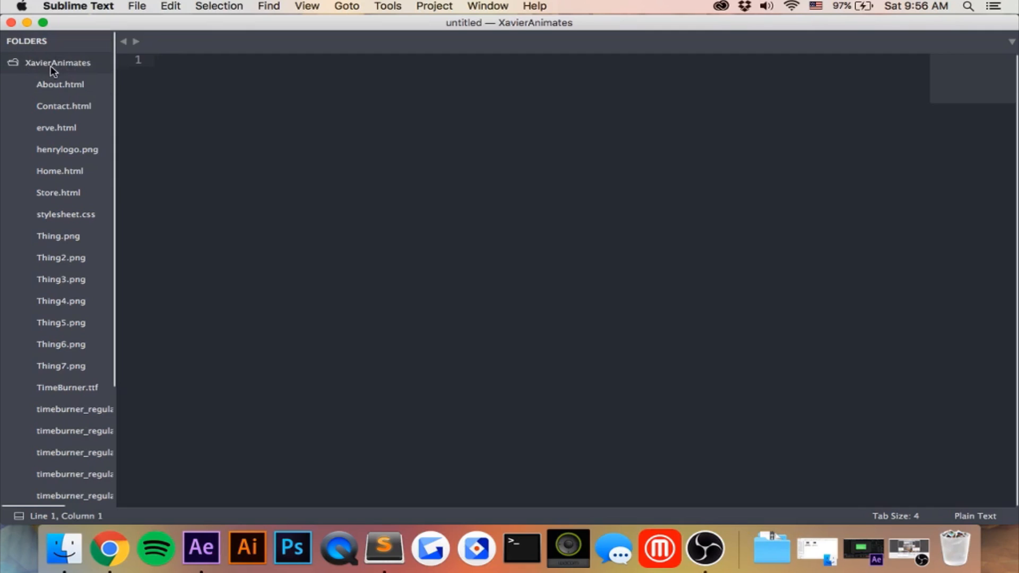
- Create a new file in the XavierAnimates folder and save it as menu.js
right_click(58, 63)
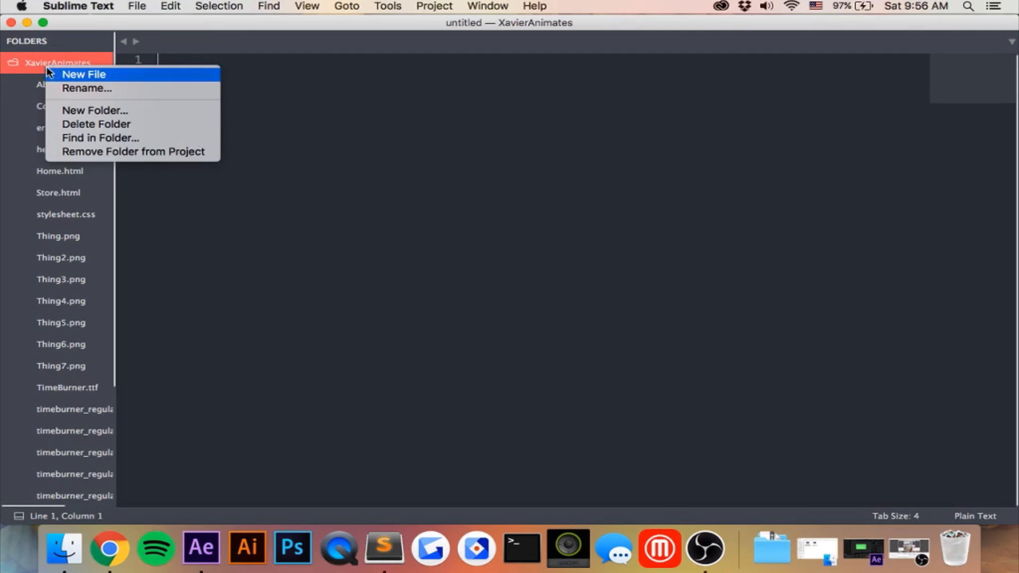
click(84, 75)
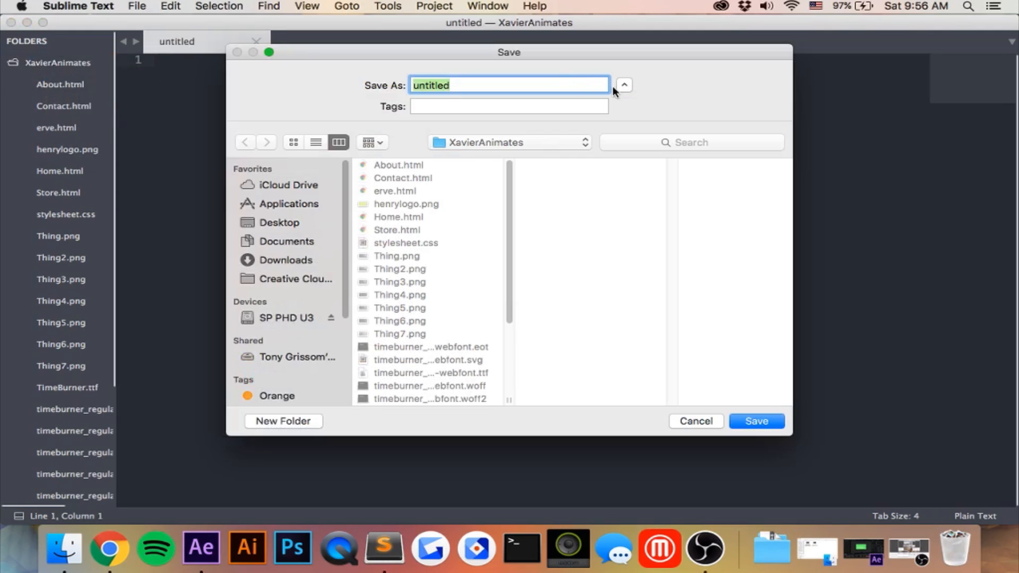
text(menu)
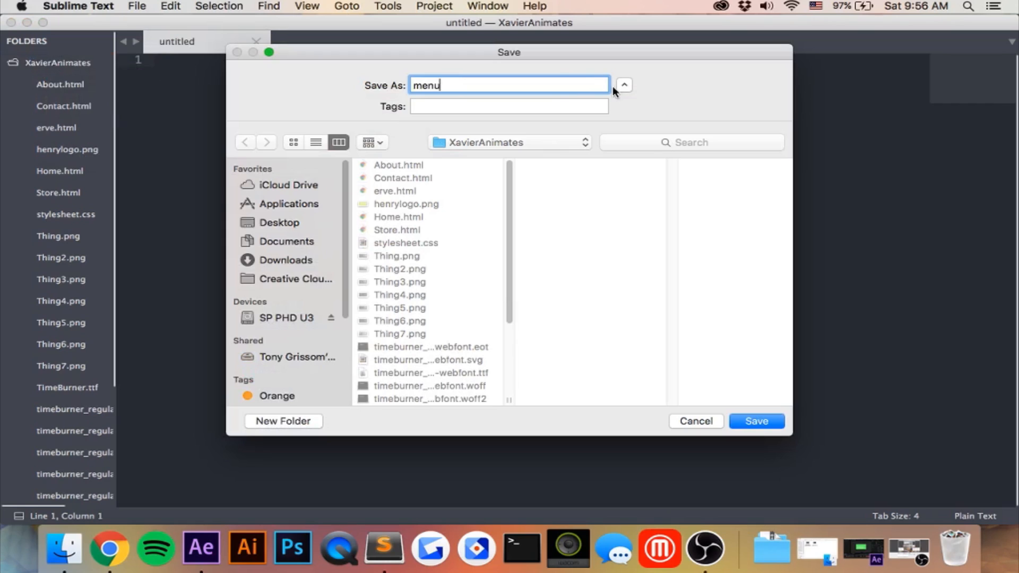
click(756, 421)
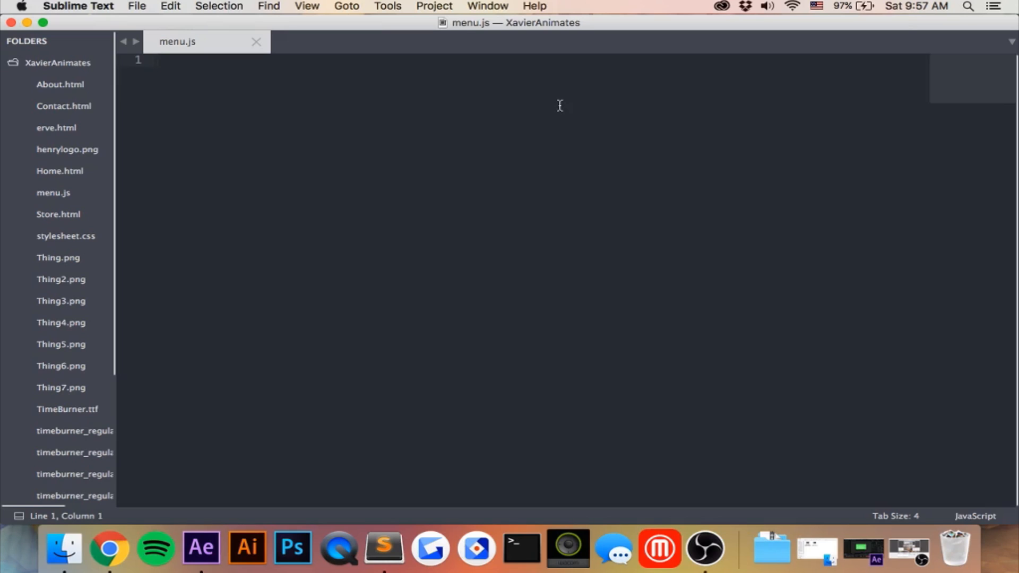
- Write an empty $(document).ready(function(){ }); wrapper in menu.js and save it
text($)
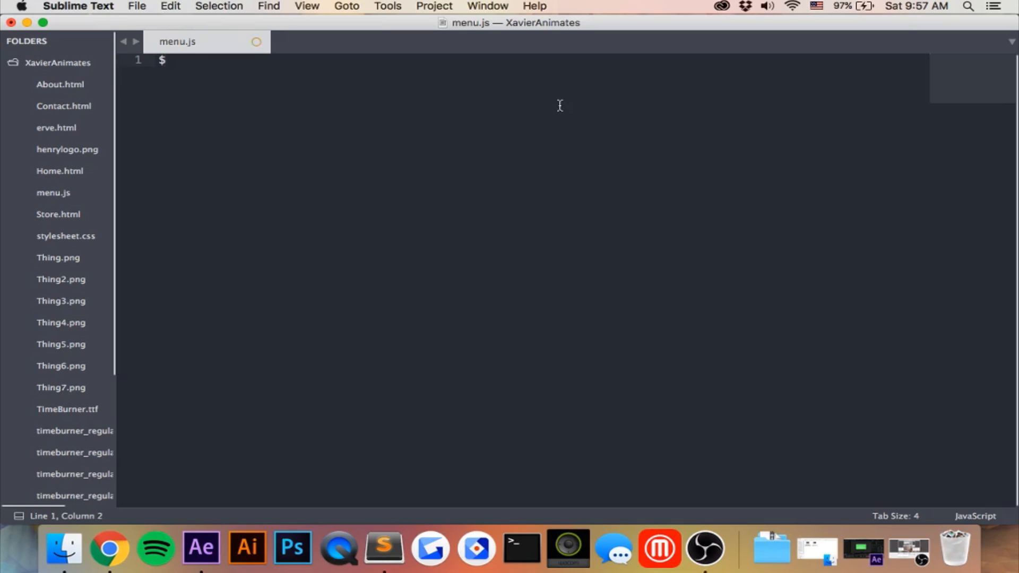
text(())
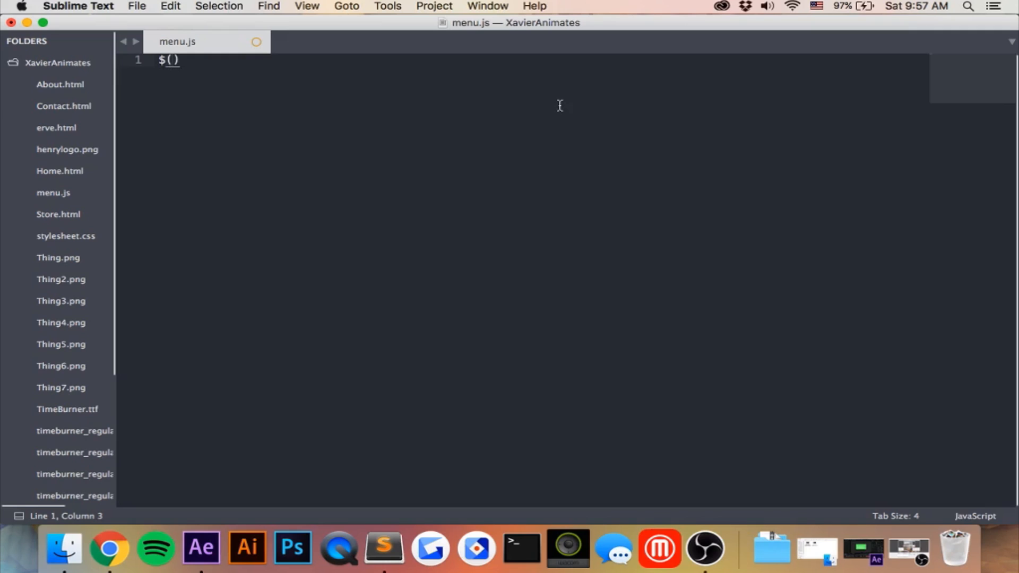
text(document)
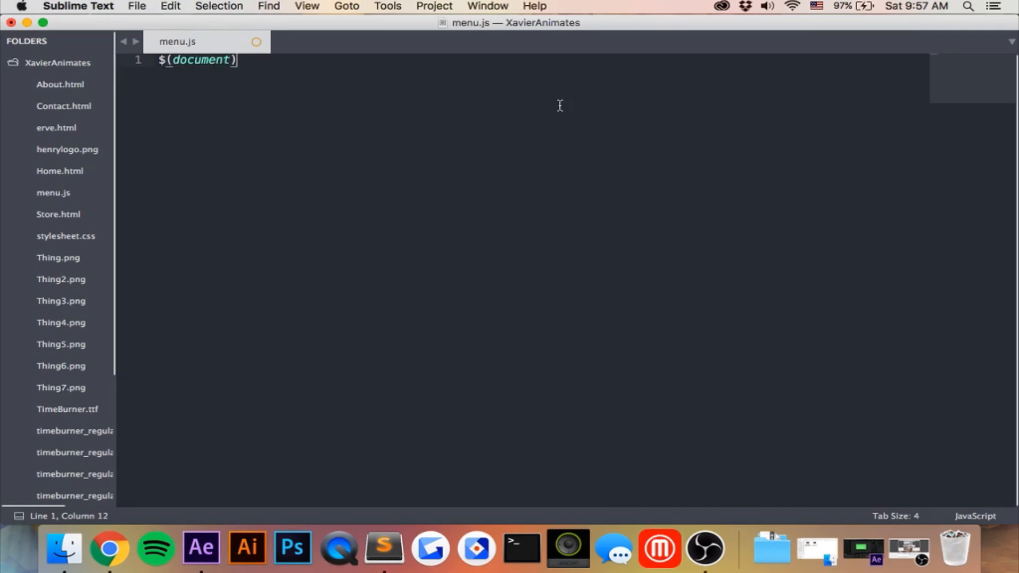
text(.ready(f)
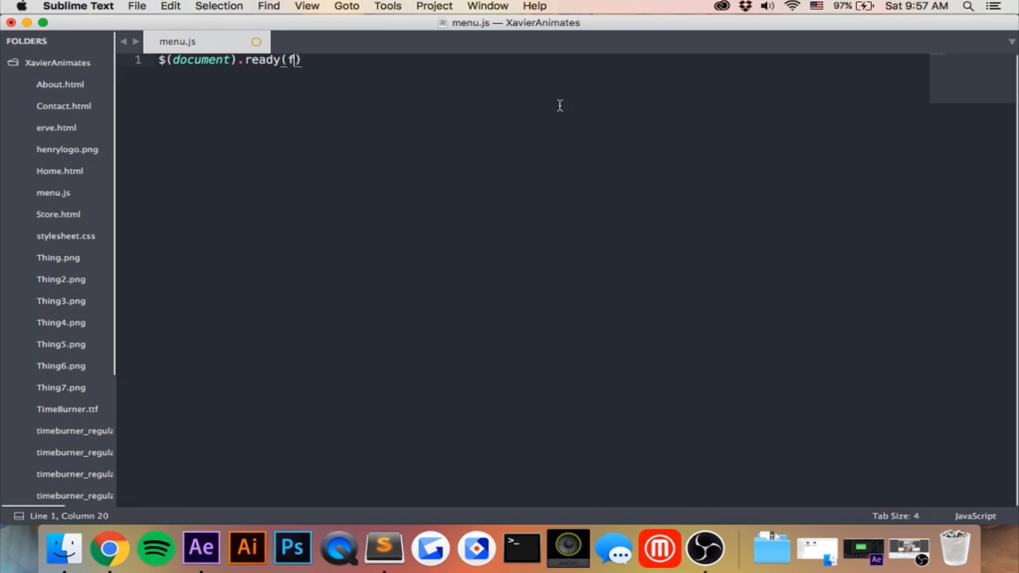
text(uc)
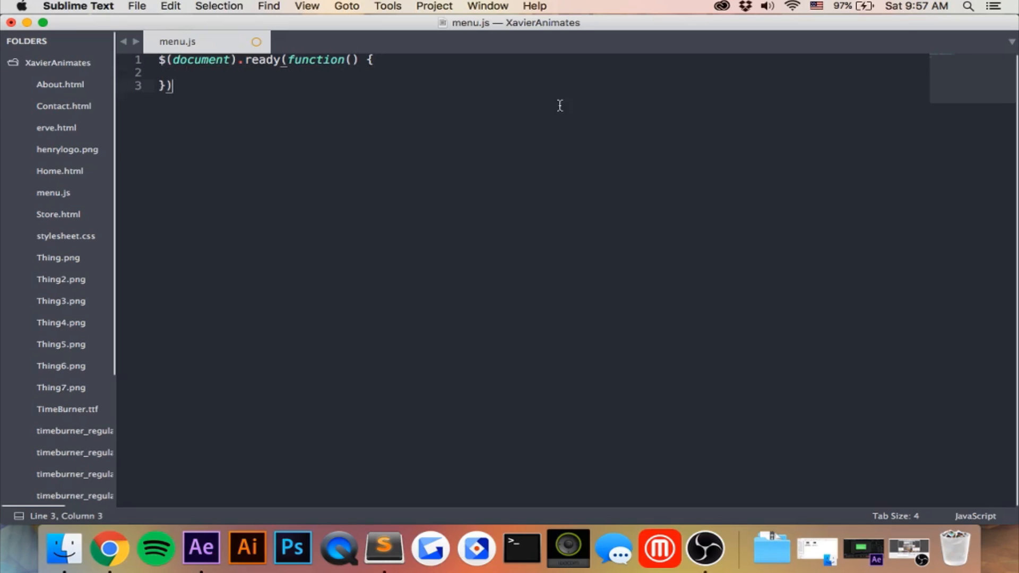
text(;)
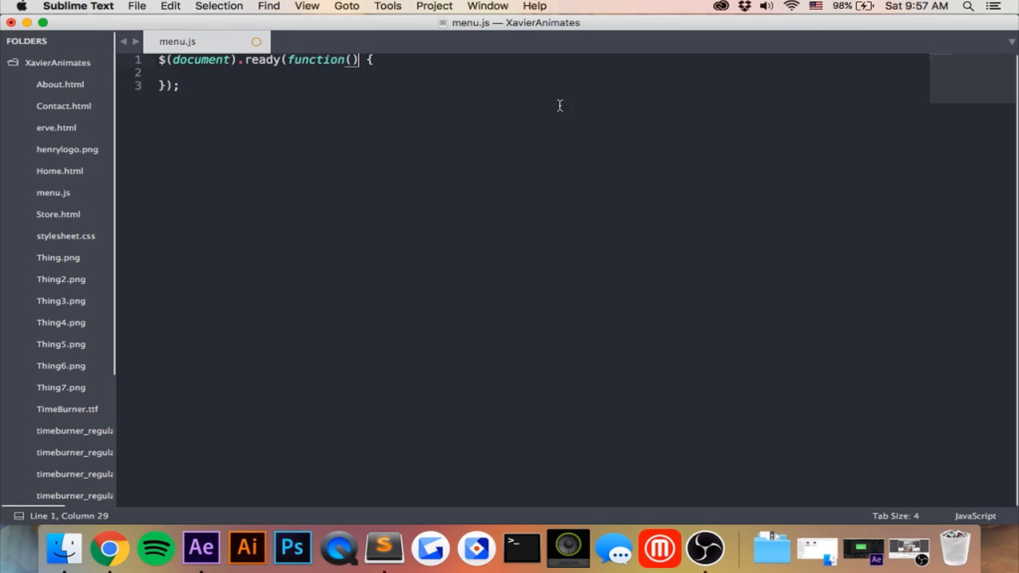
key(return)
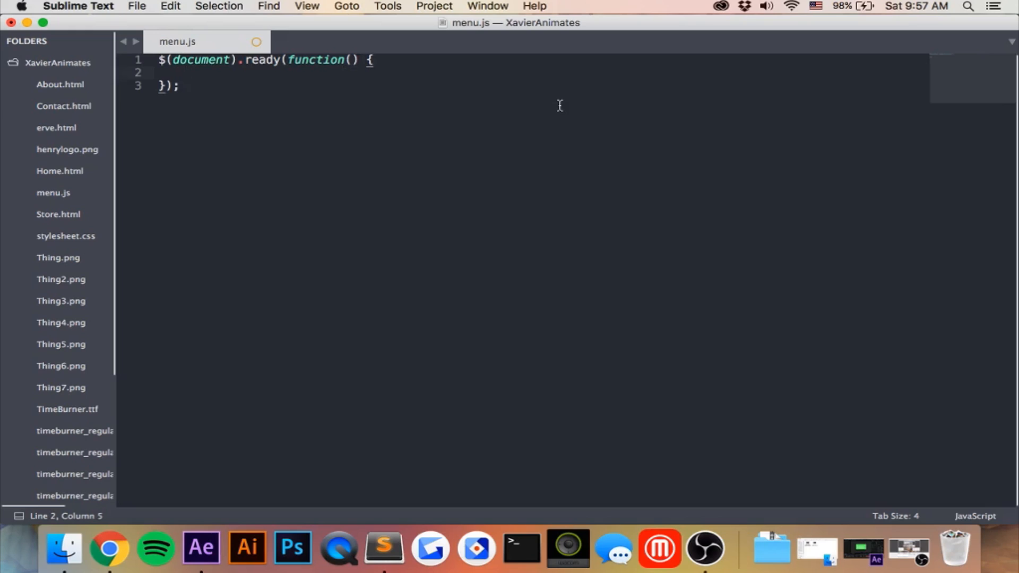
key(cmd+s)
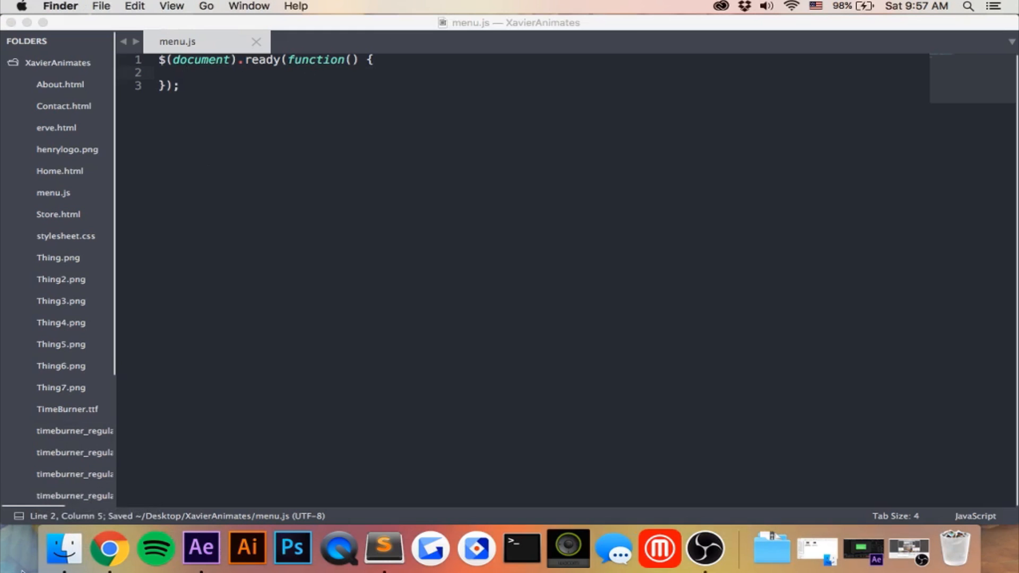
- Switch to the XavierAnimates folder in Finder where menu.js now appears
click(30, 22)
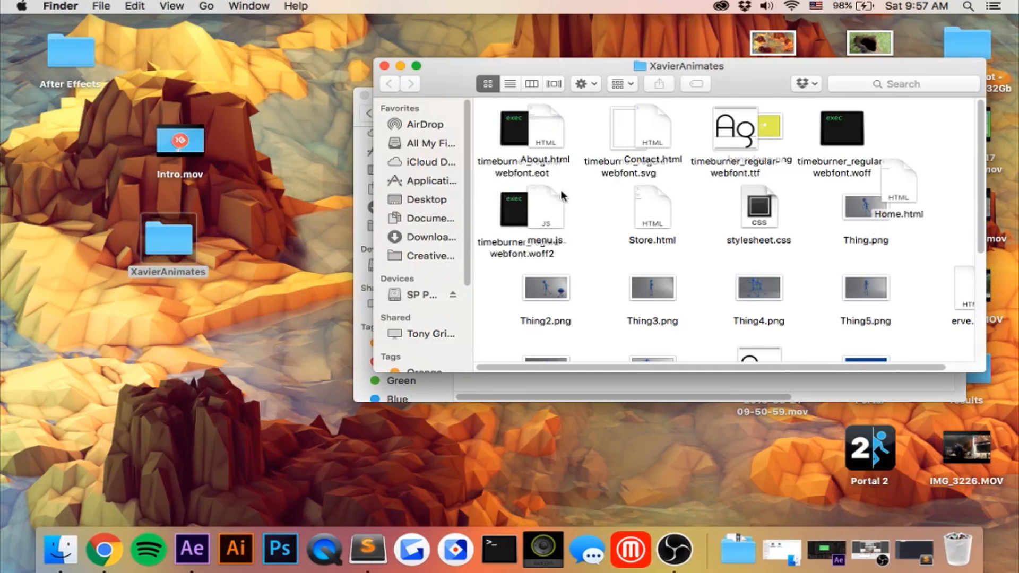
mouse_move(683, 221)
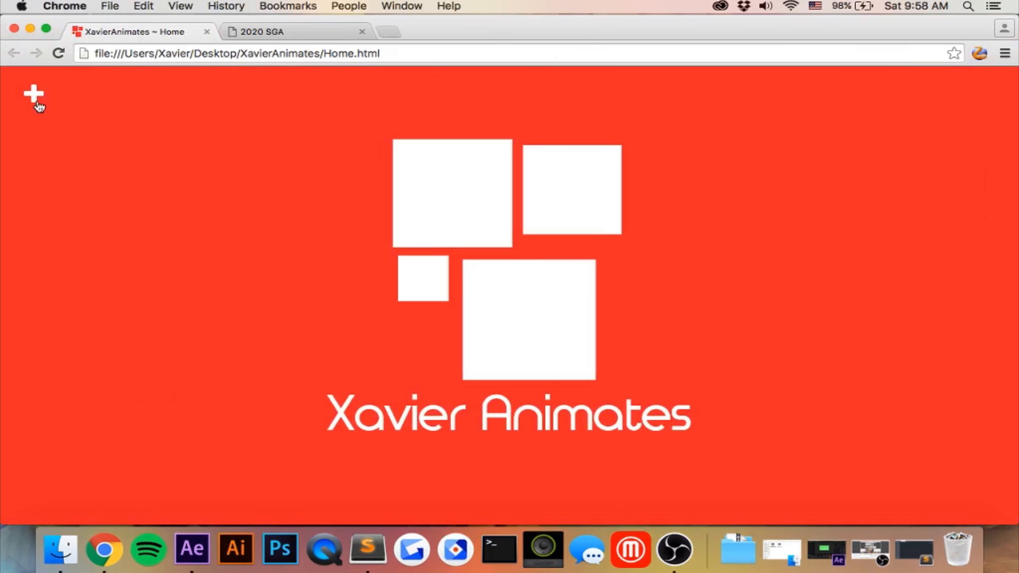
mouse_move(33, 94)
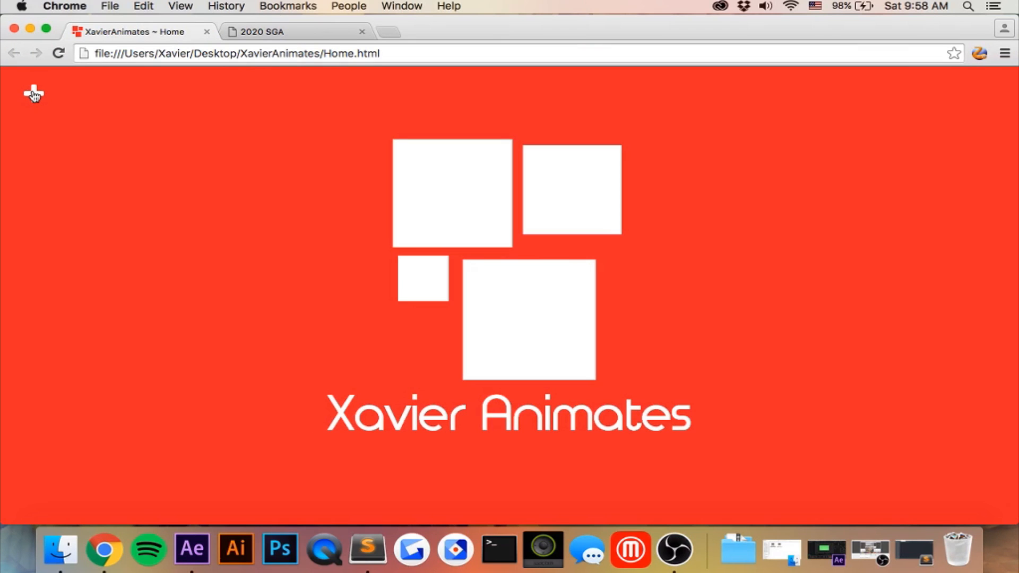
mouse_move(32, 98)
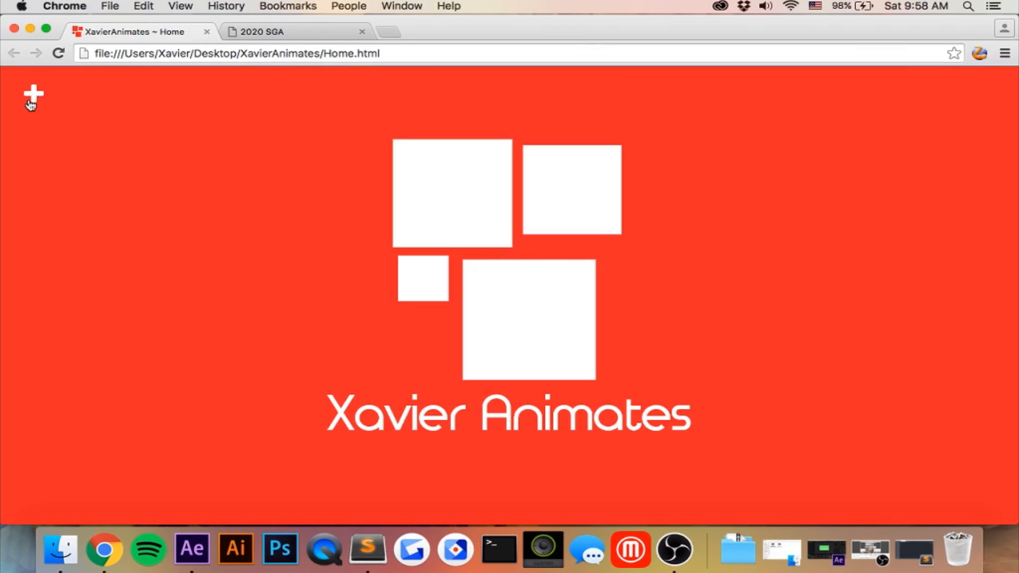
mouse_move(104, 551)
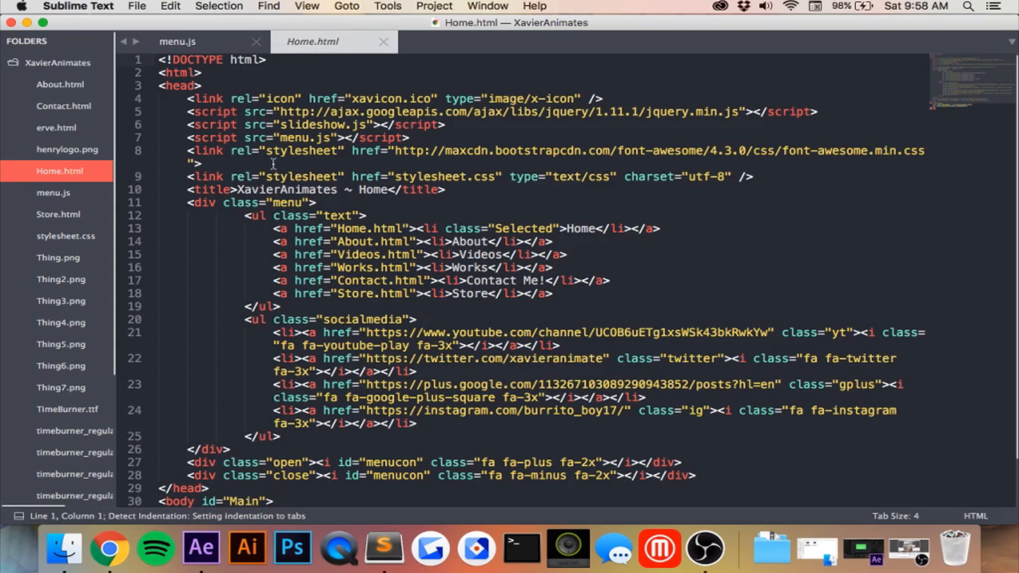
- Scroll Home.html to the menu icon divs and select the open class name on line 27
scroll(down, 3)
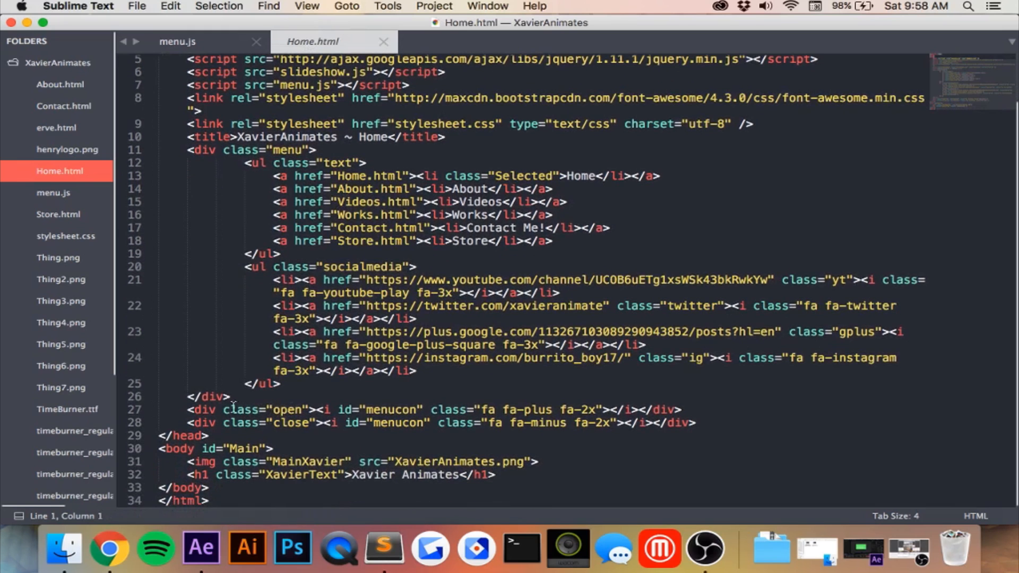
double_click(280, 410)
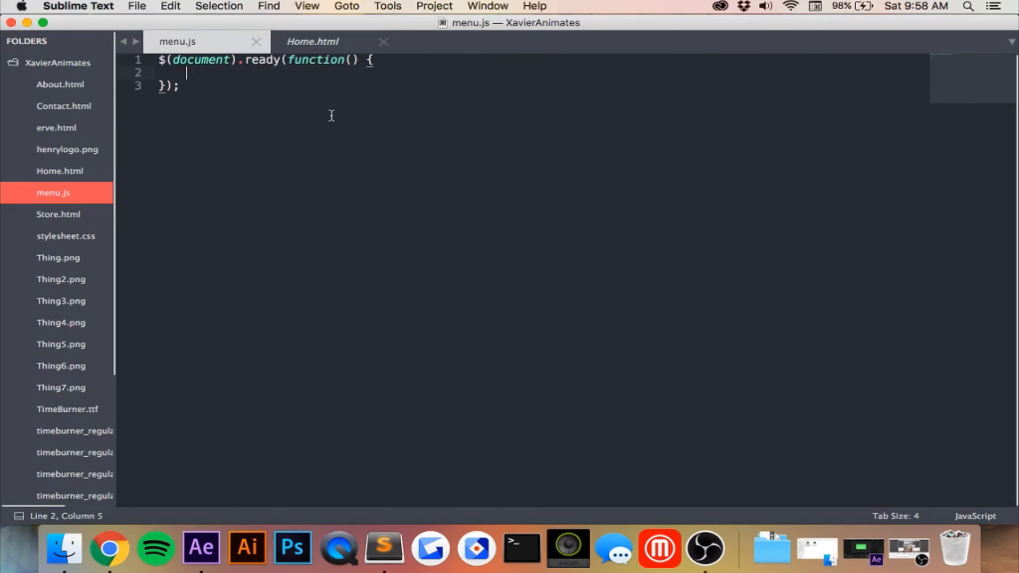
- Add a $(".open").click(function(){ }); handler inside document ready
text($())
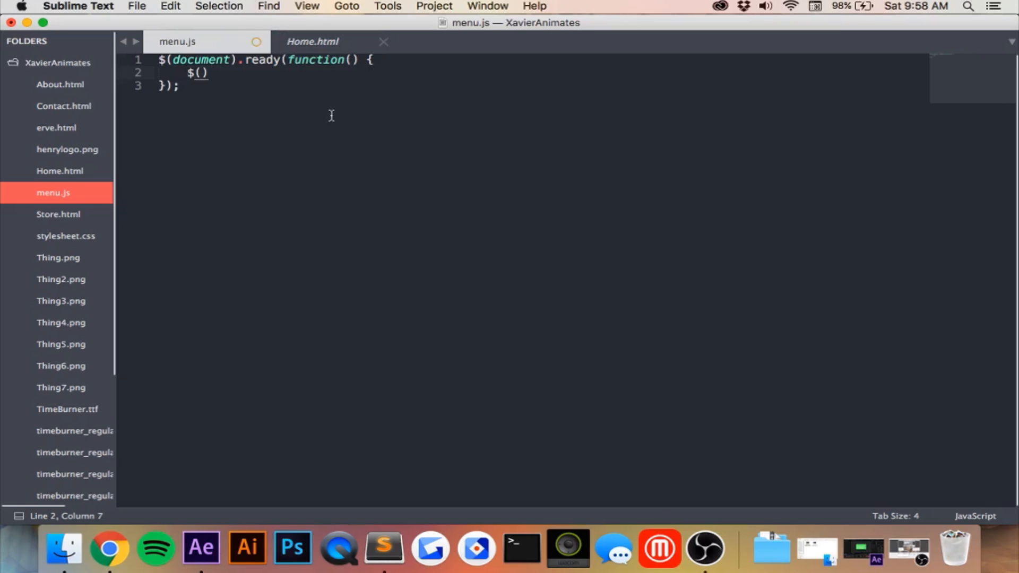
text("")
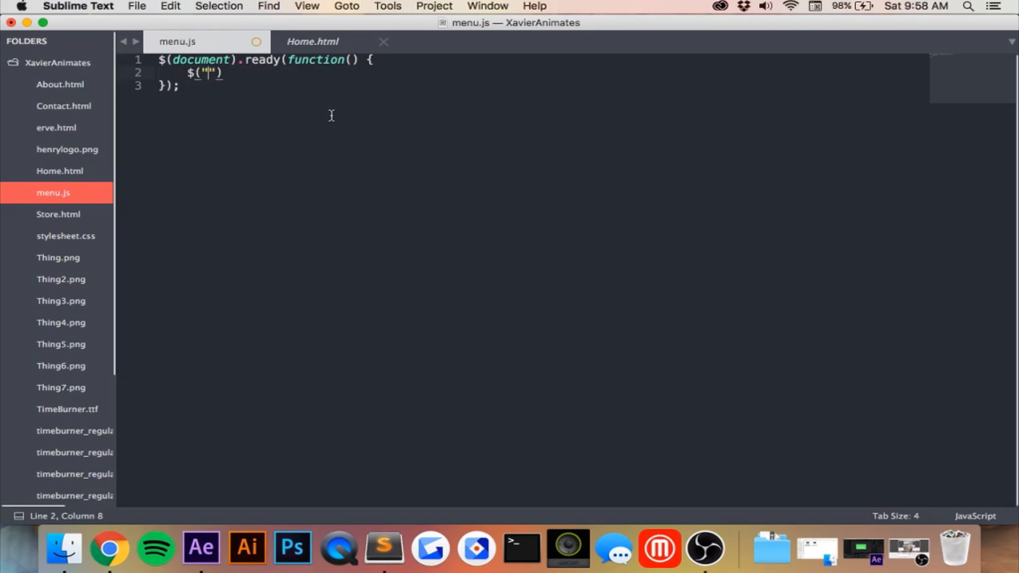
text(.open)
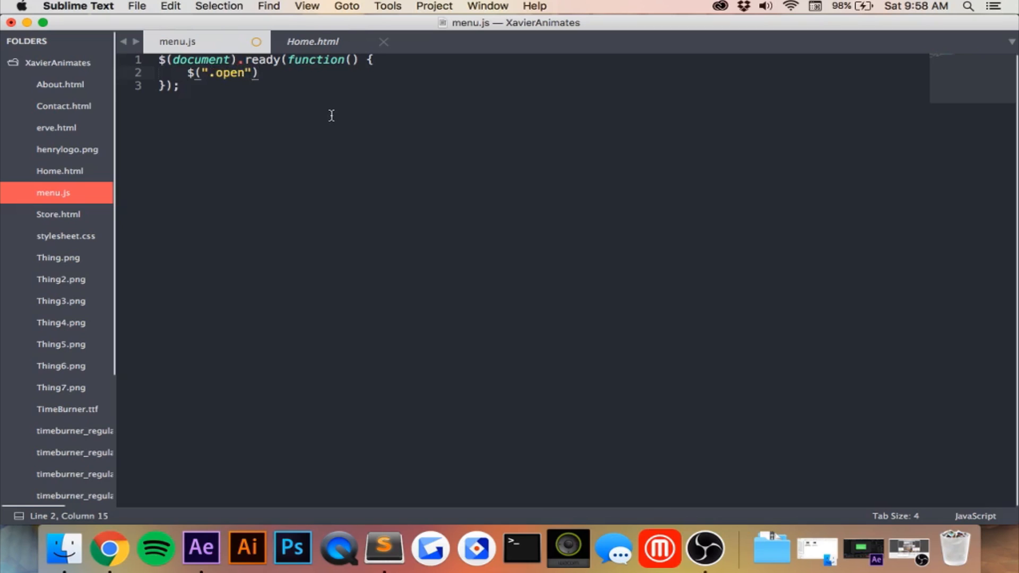
text(.click(f)
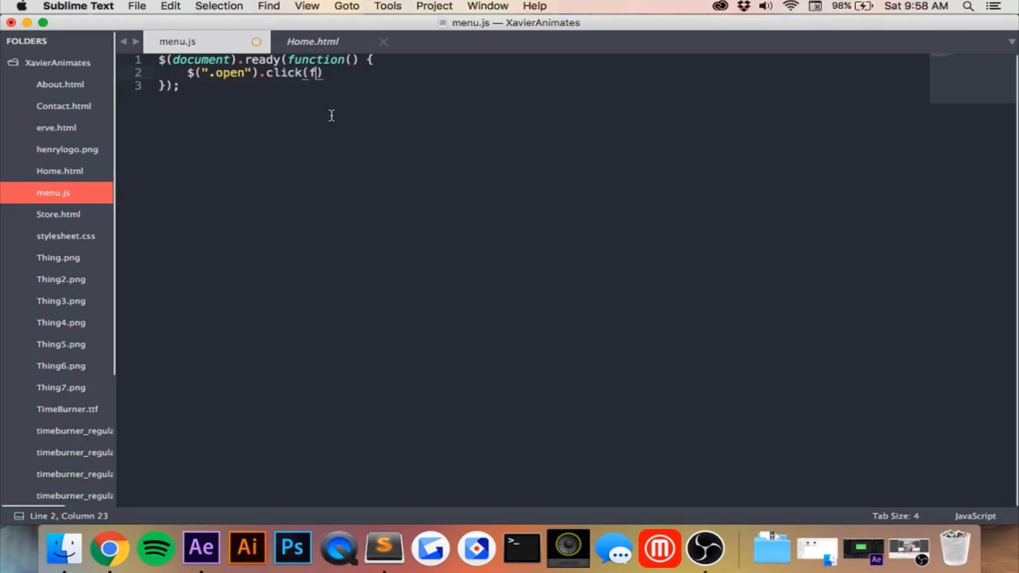
text(uncti)
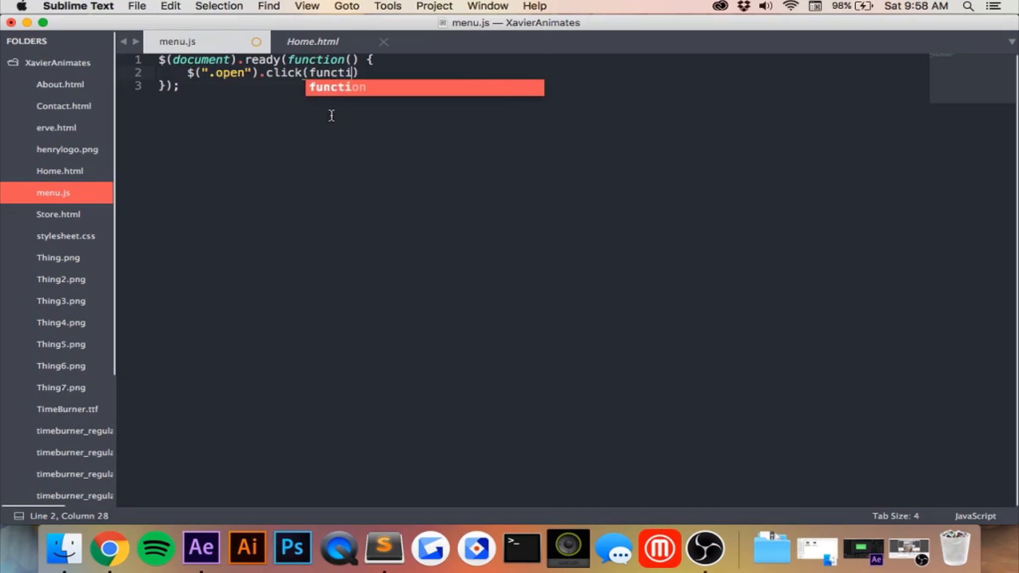
key(Tab)
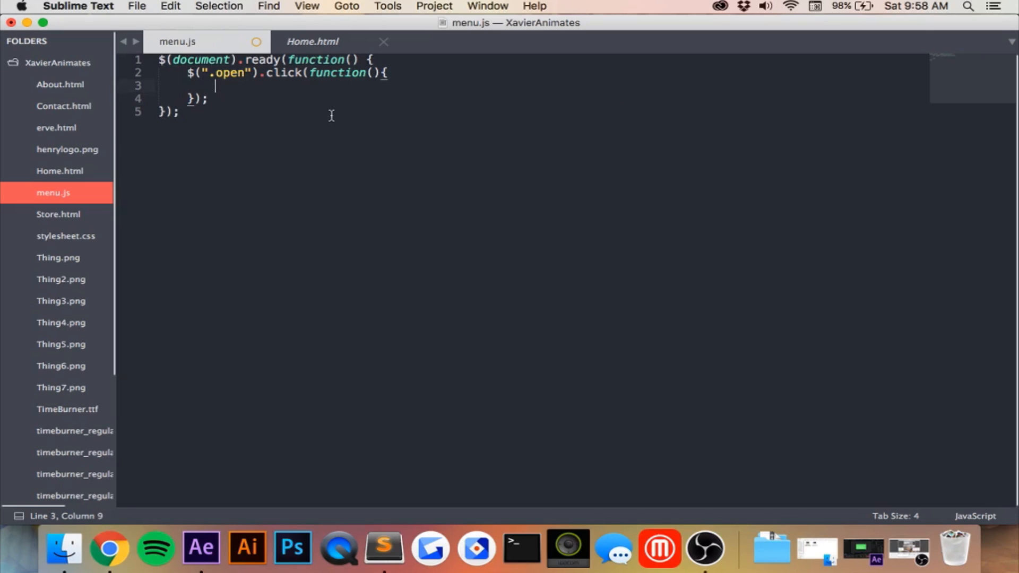
mouse_move(207, 73)
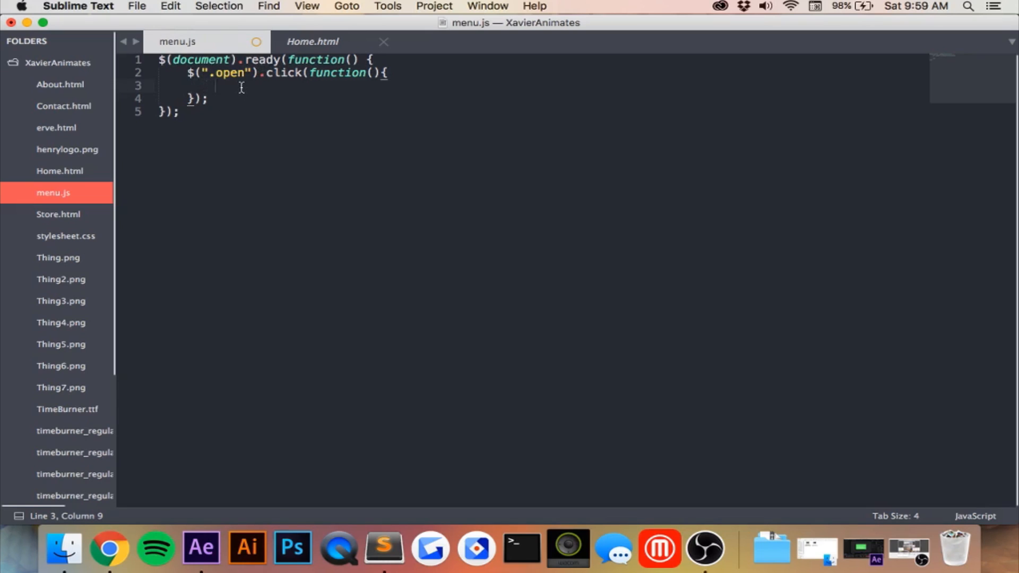
- Inside the open handler, start a $(".menu").animate({ }) call with an empty property block
text($()
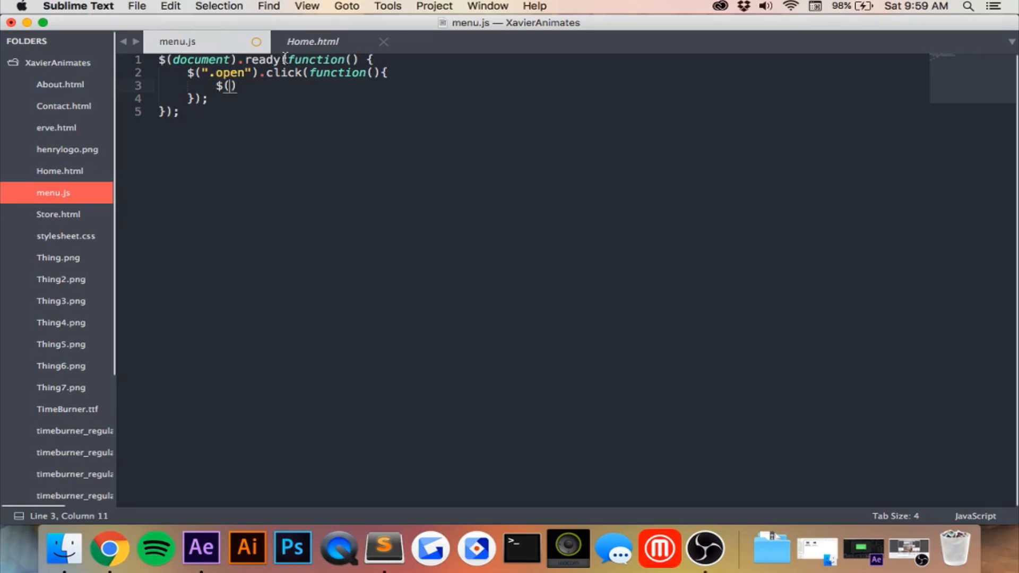
click(312, 42)
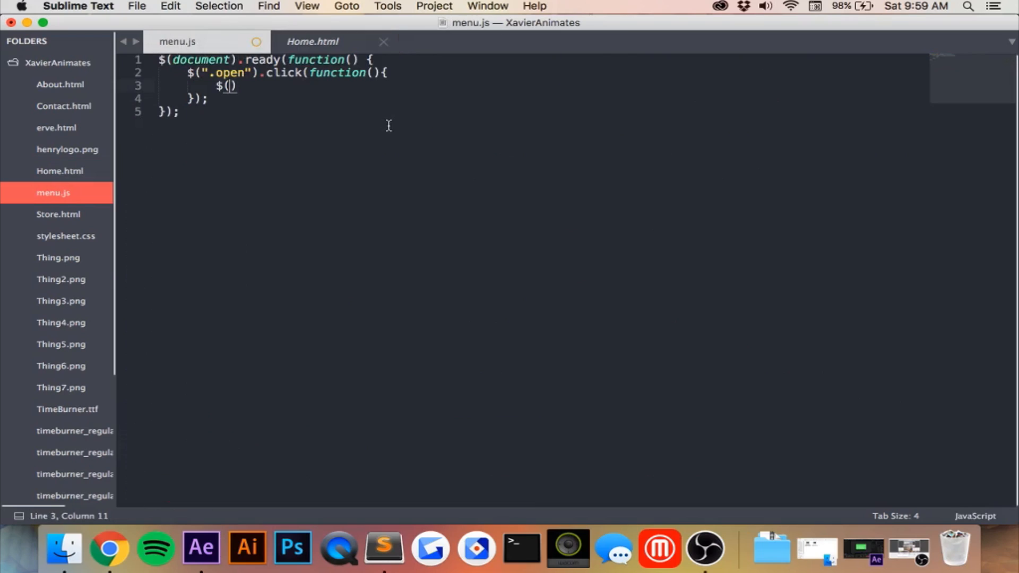
text(".men)
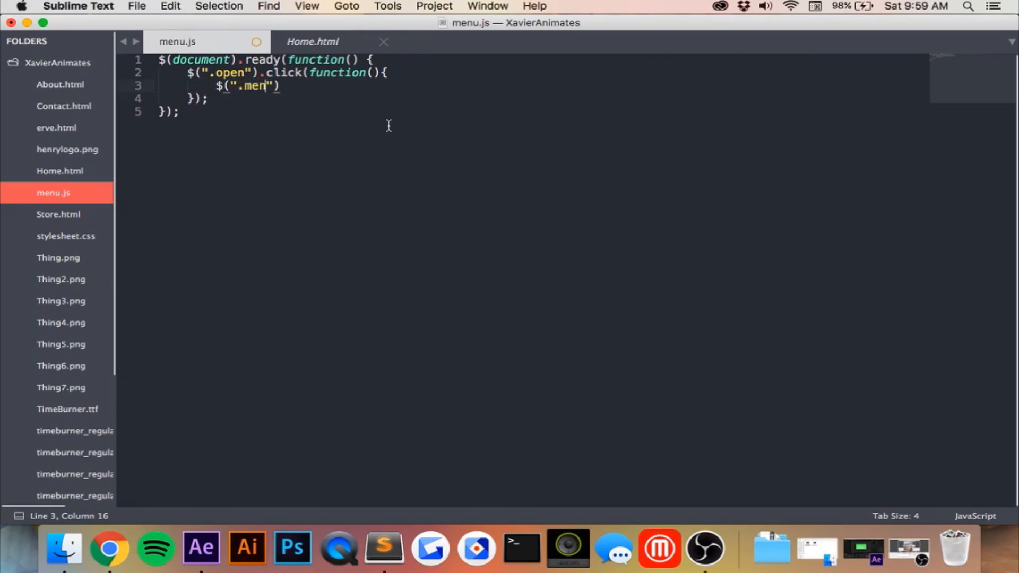
text(u)
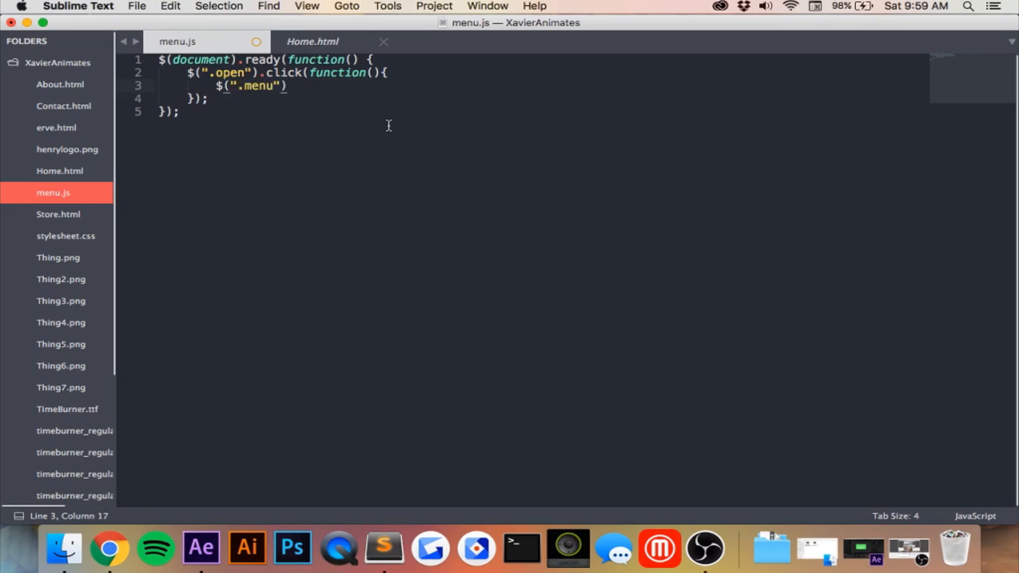
text(.a)
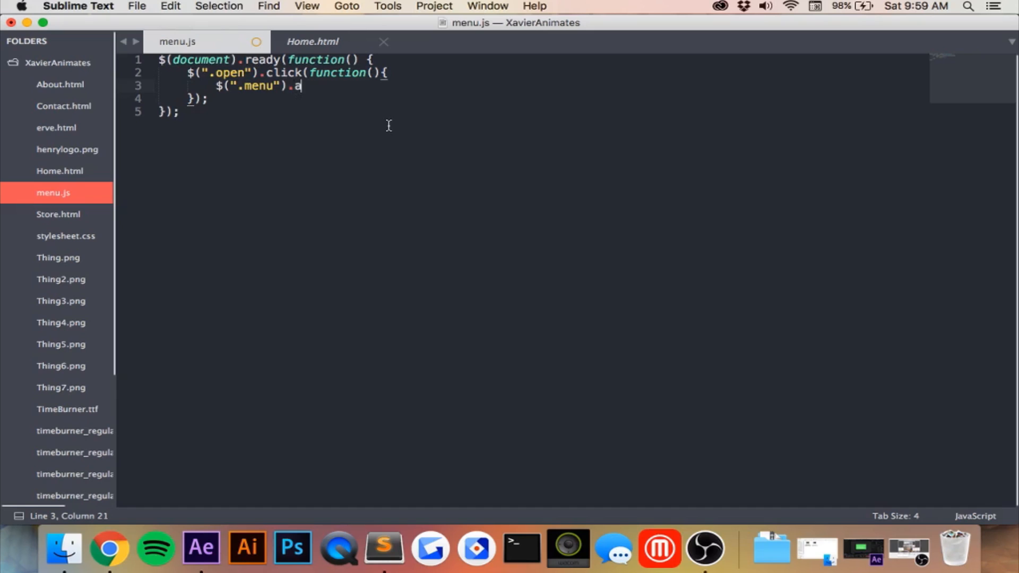
text(nimate)
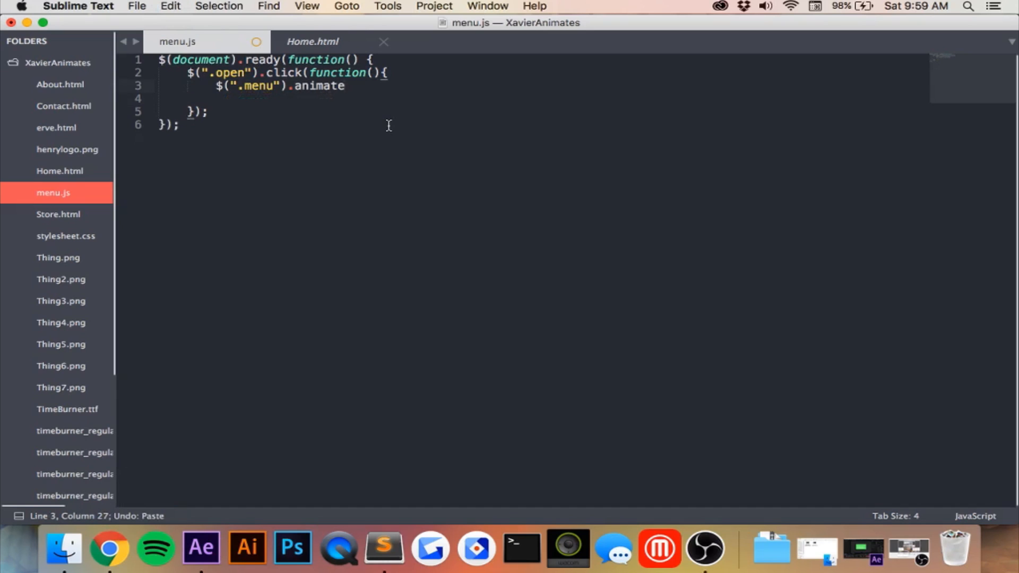
text(({}))
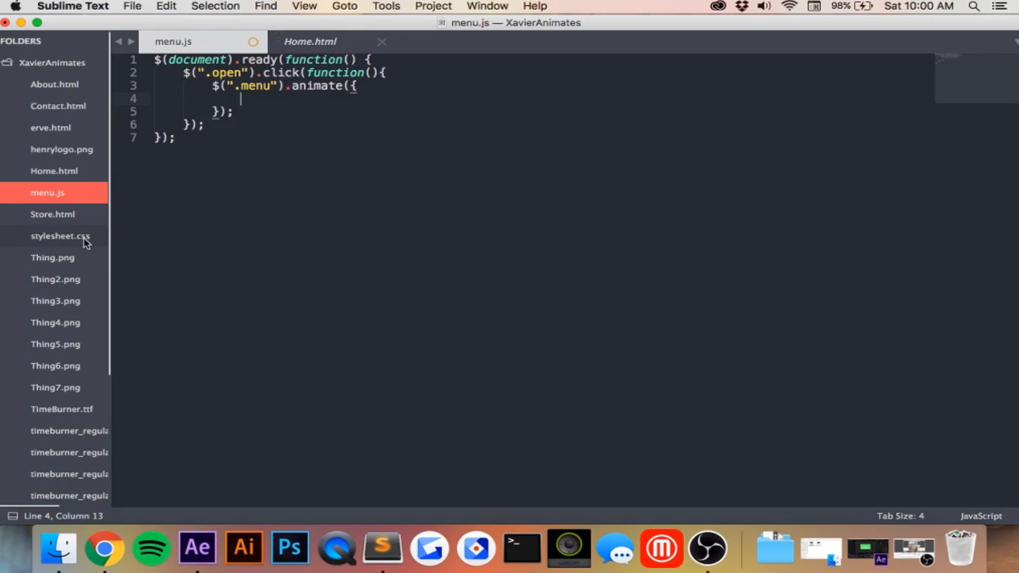
click(60, 236)
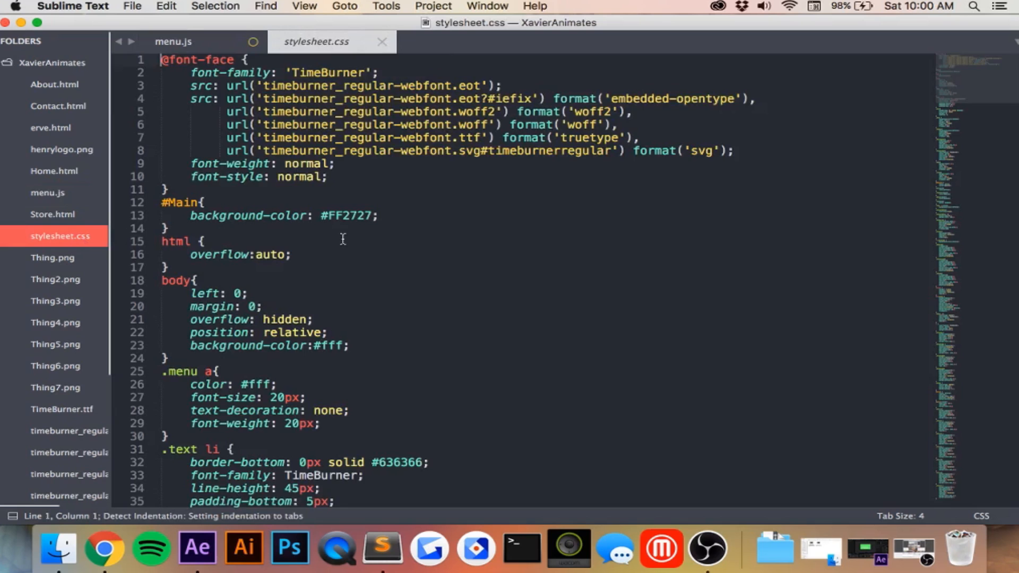
scroll(down, 3)
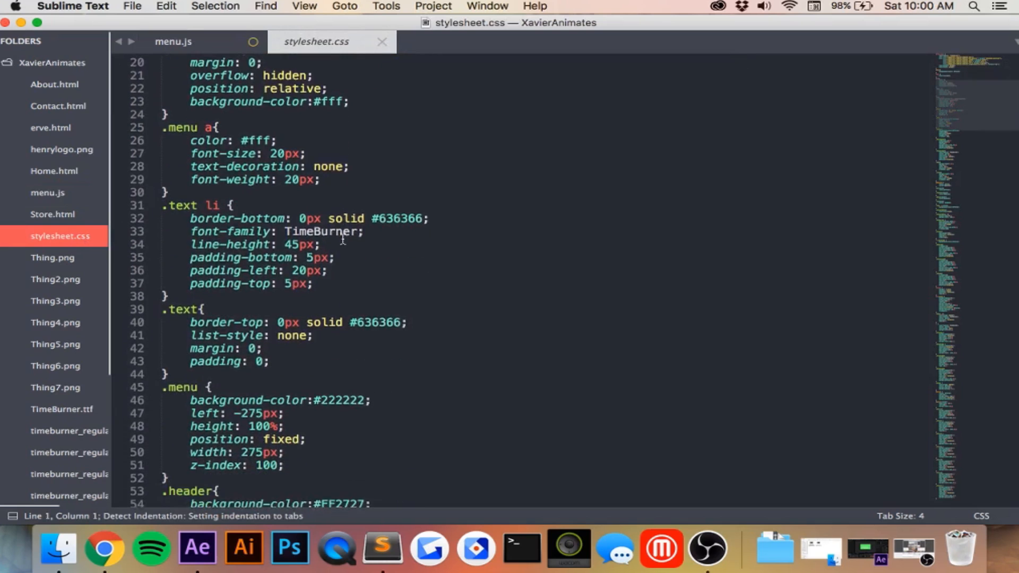
scroll(down, 3)
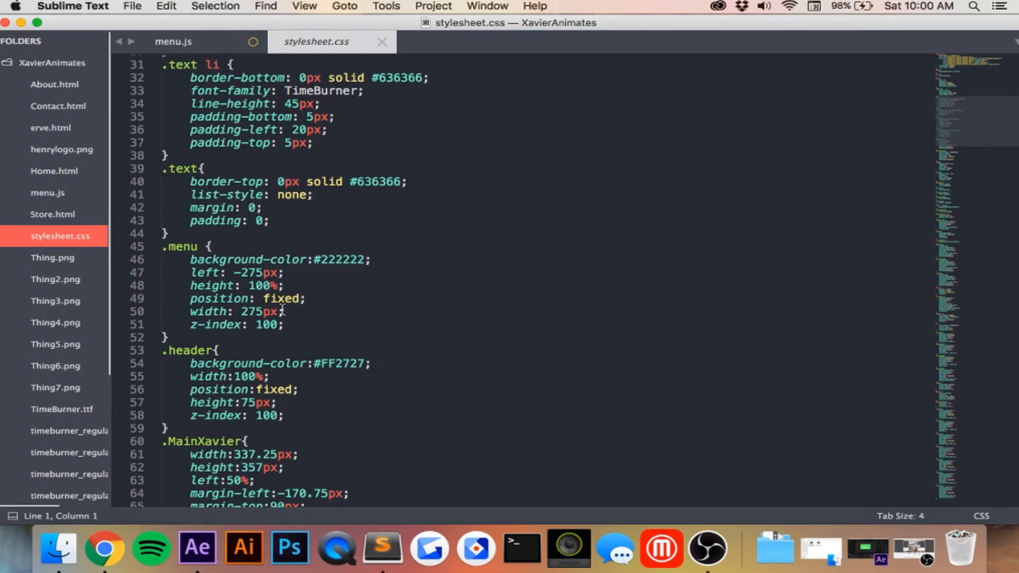
mouse_move(264, 304)
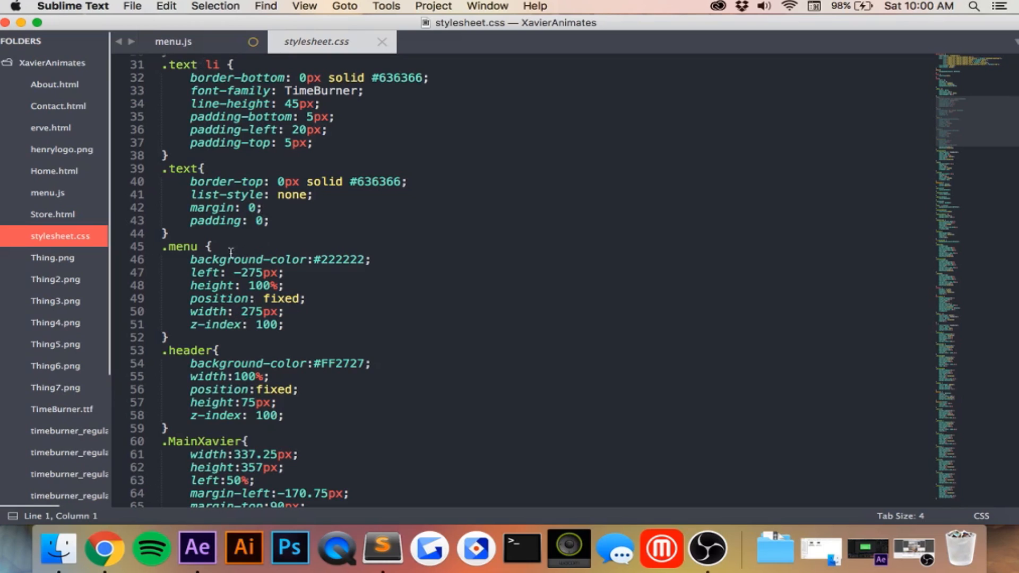
mouse_move(237, 234)
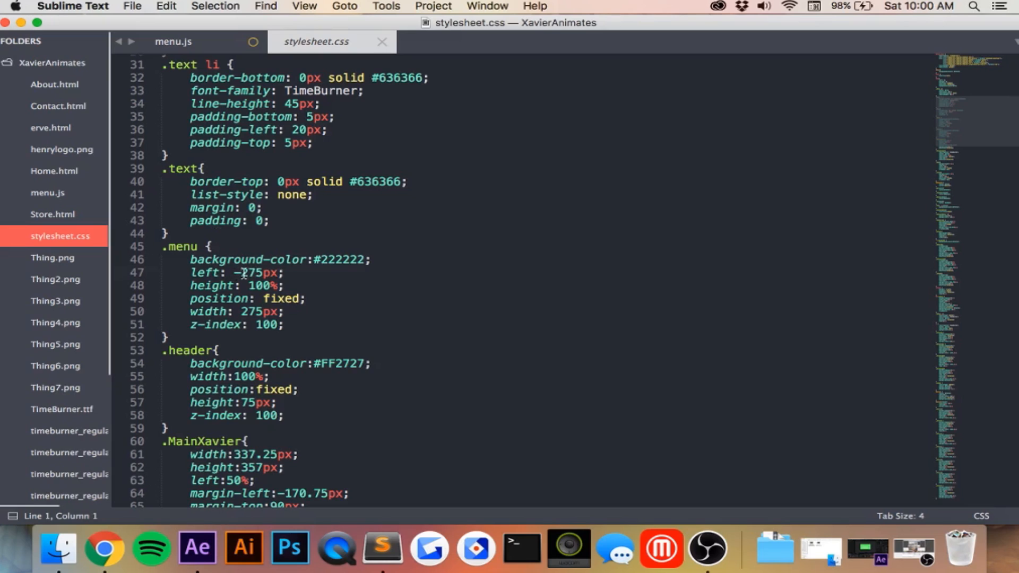
click(257, 273)
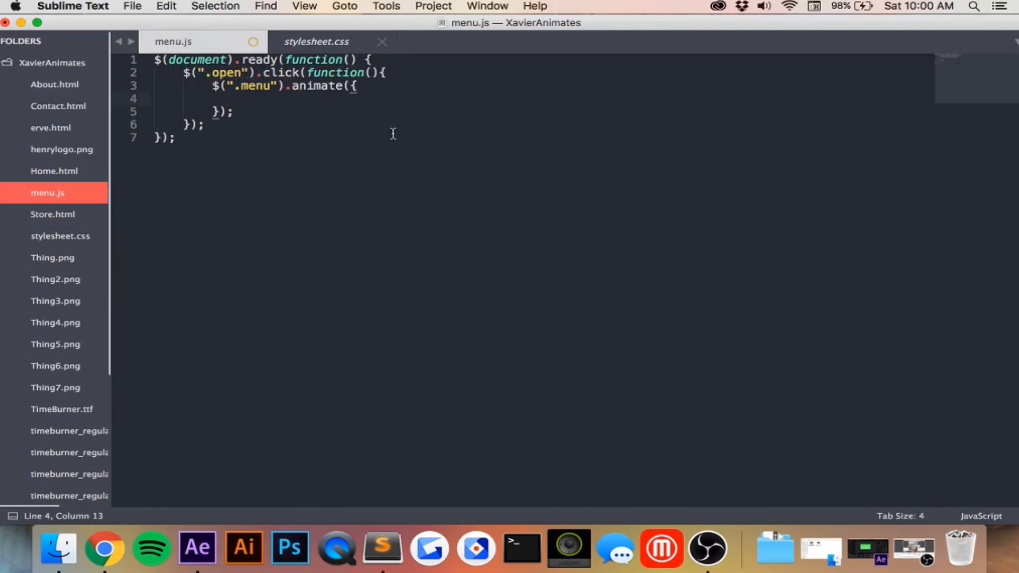
mouse_move(381, 137)
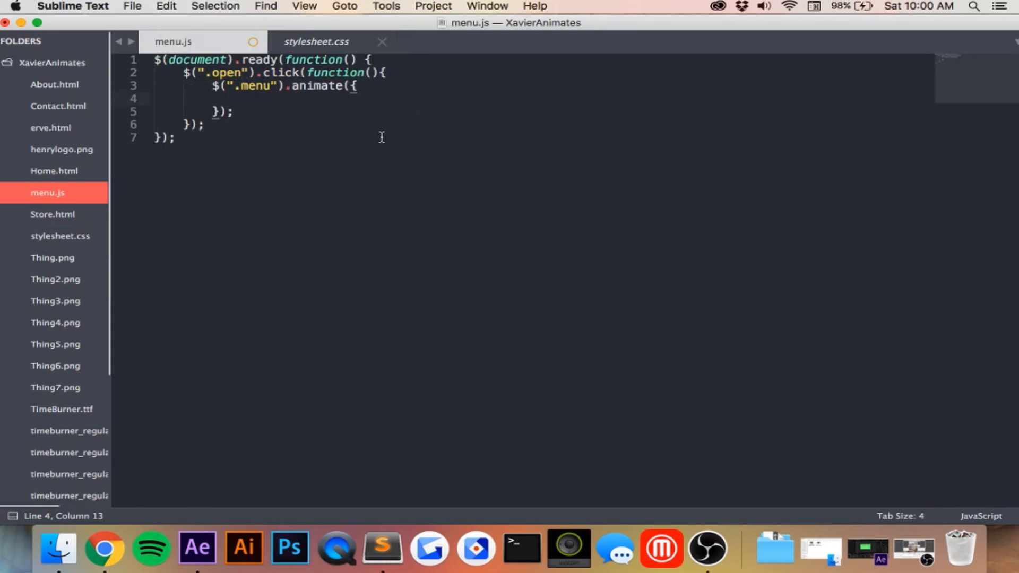
- Make the .menu animate call move left to "0px" with a 200 ms duration
key(cmd+v)
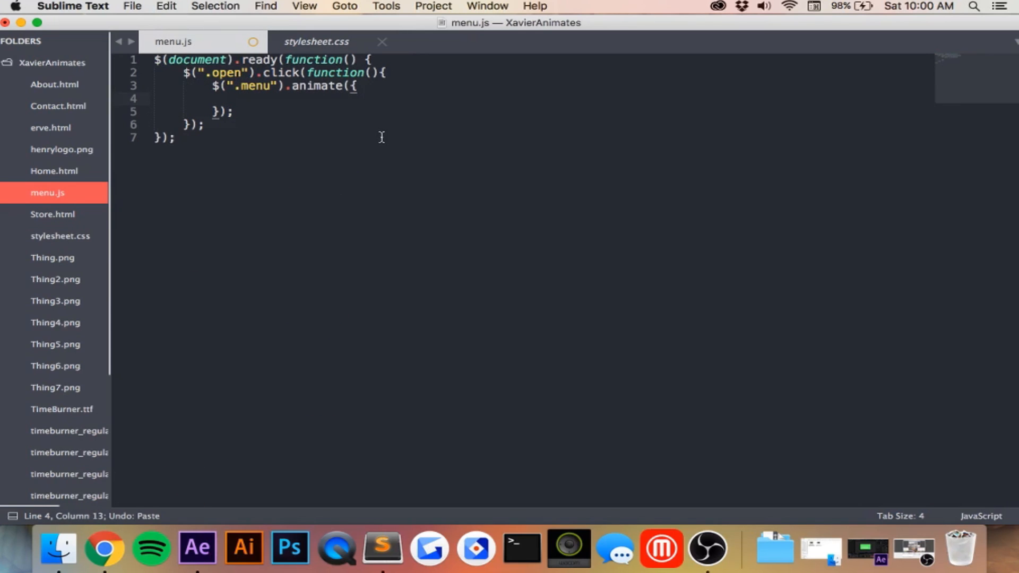
text(left:"")
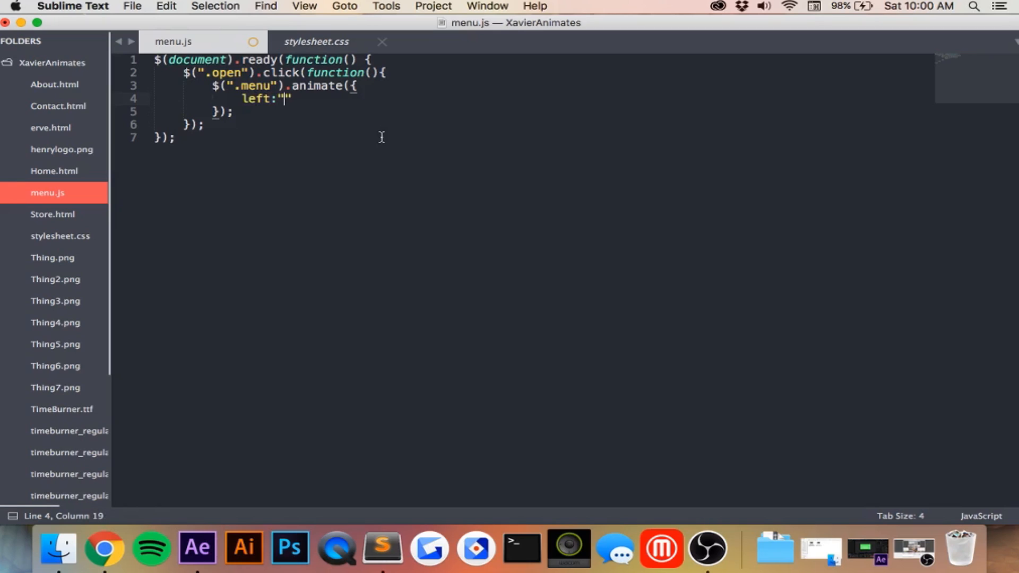
text(0px)
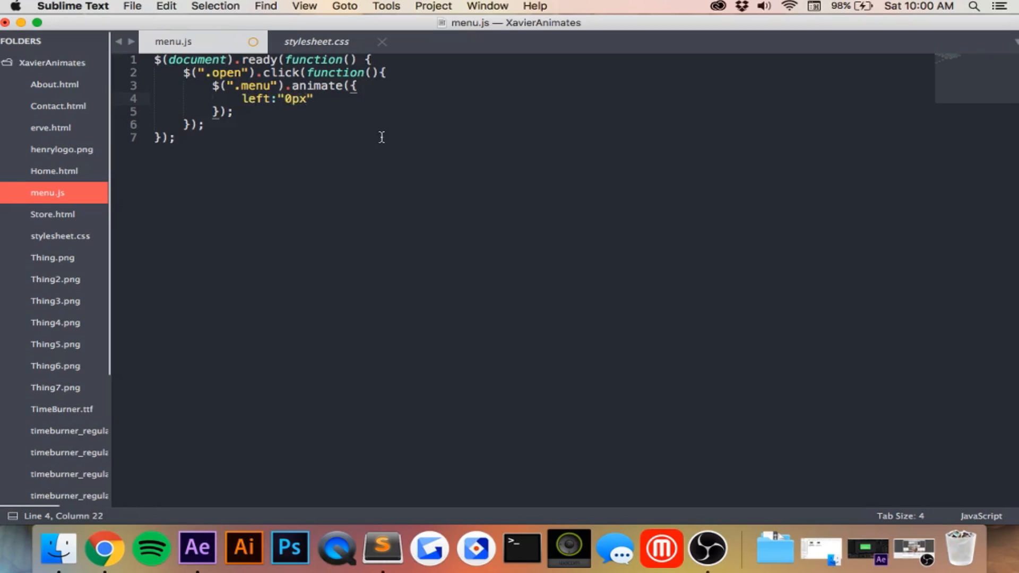
mouse_move(28, 105)
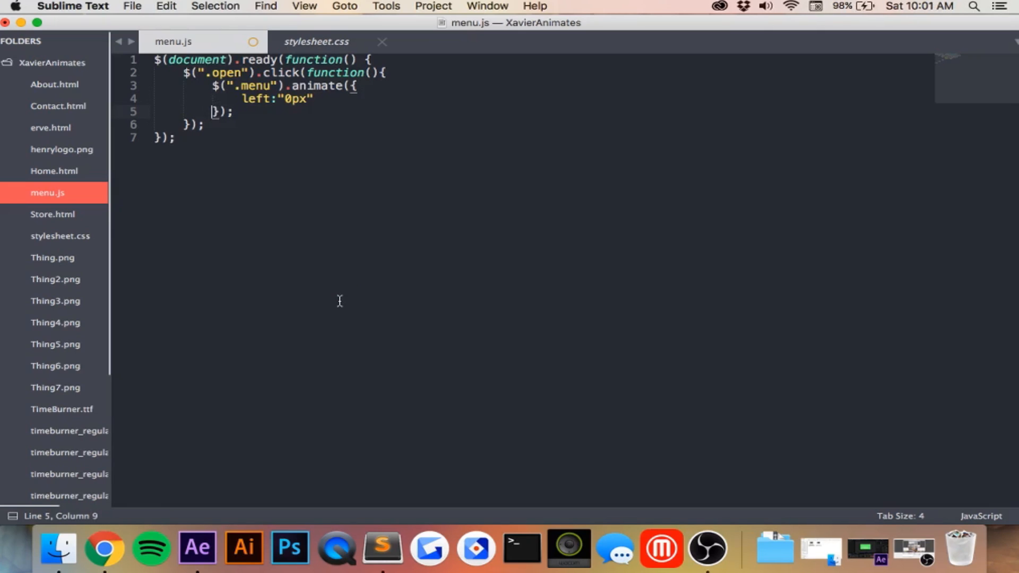
text(,)
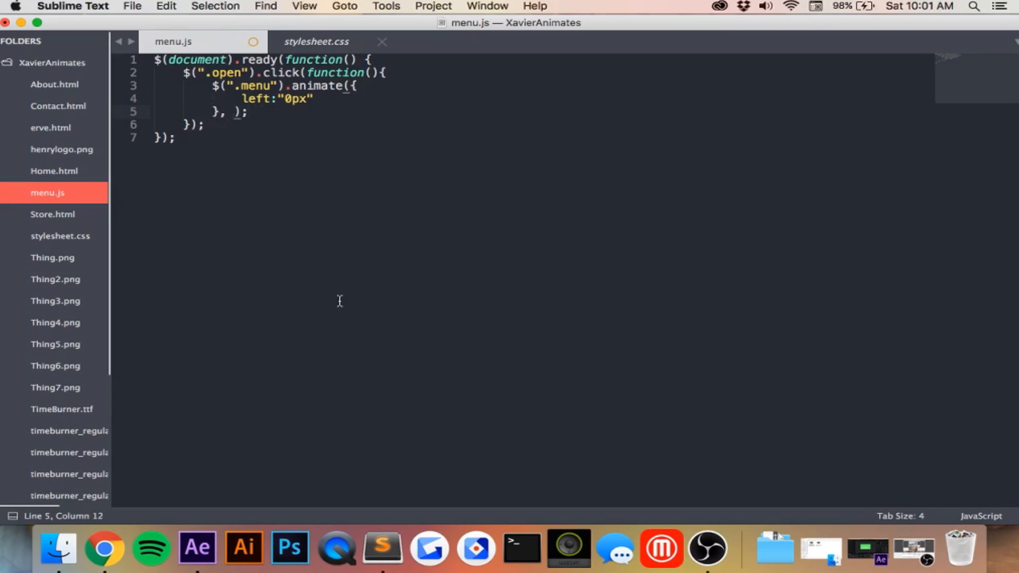
text(200)
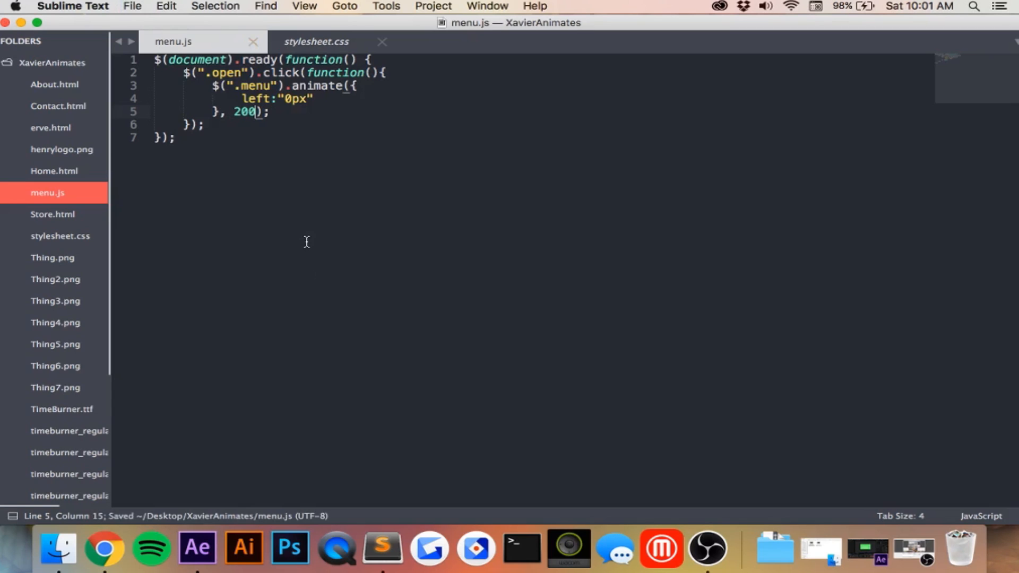
mouse_move(26, 434)
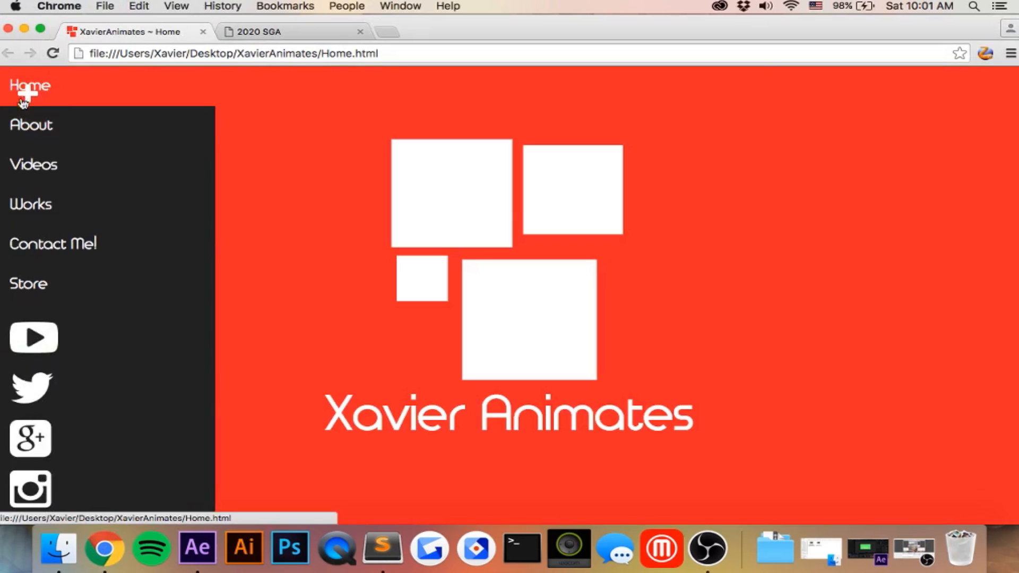
mouse_move(117, 105)
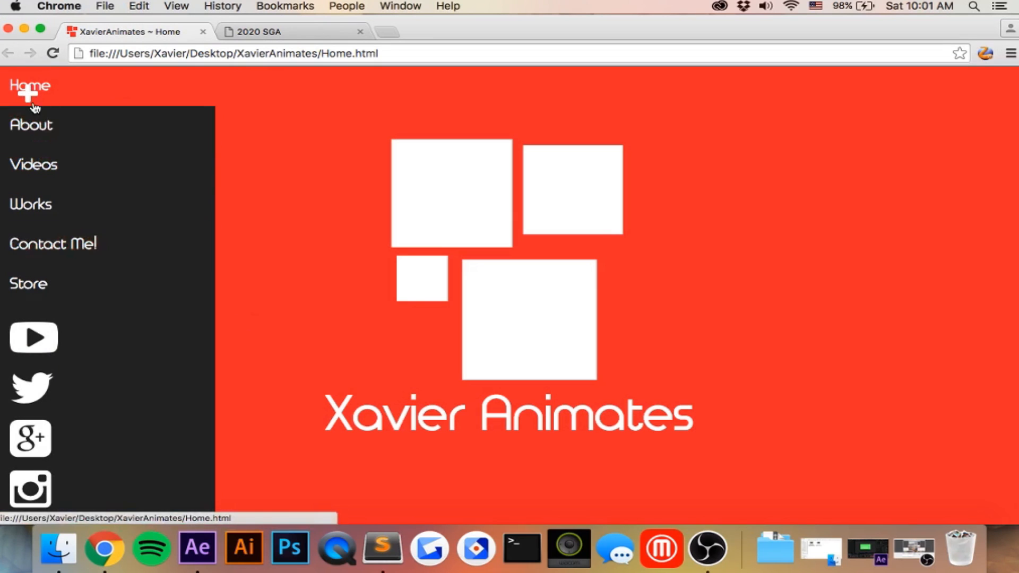
mouse_move(293, 91)
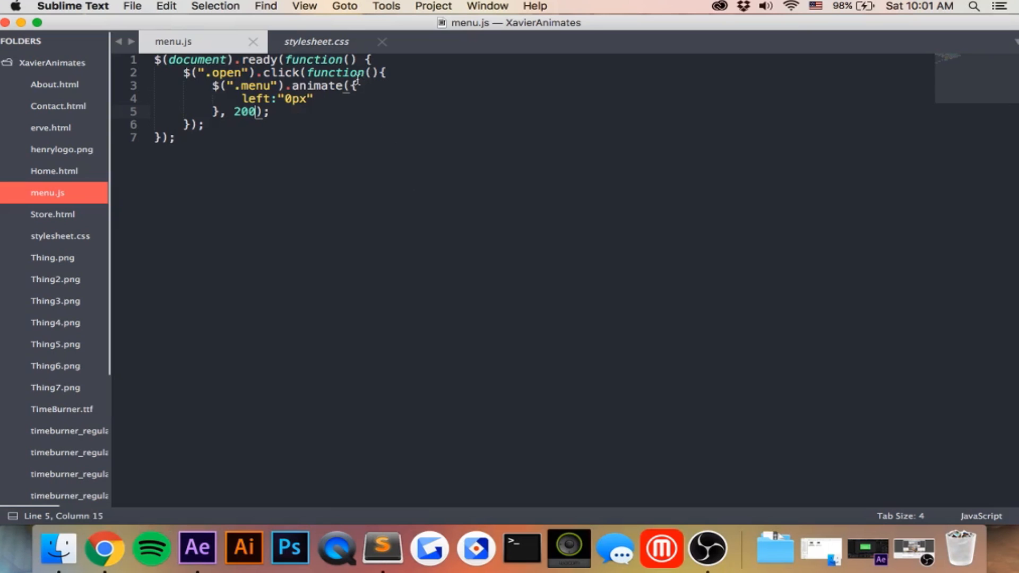
click(316, 41)
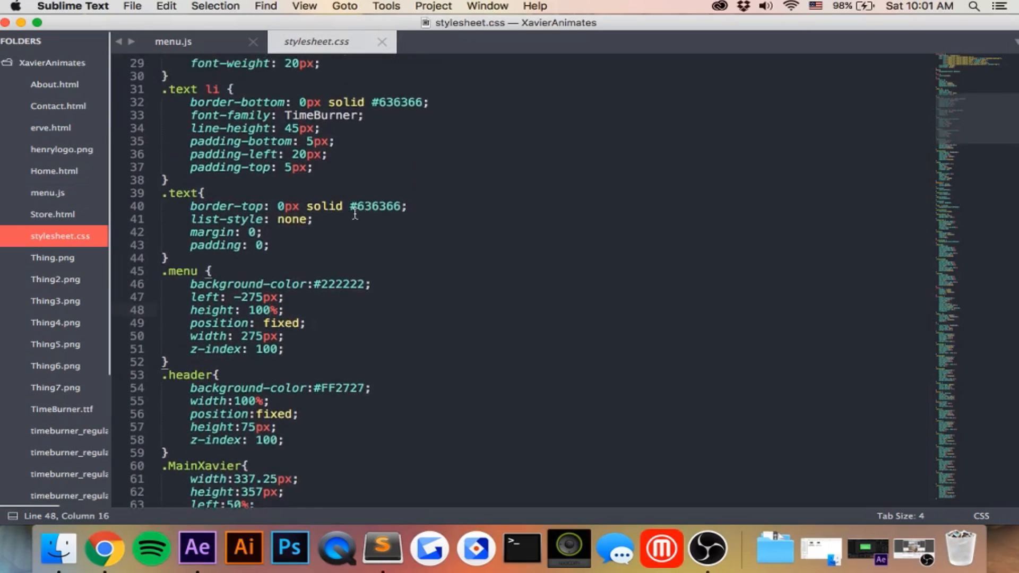
scroll(down, 3)
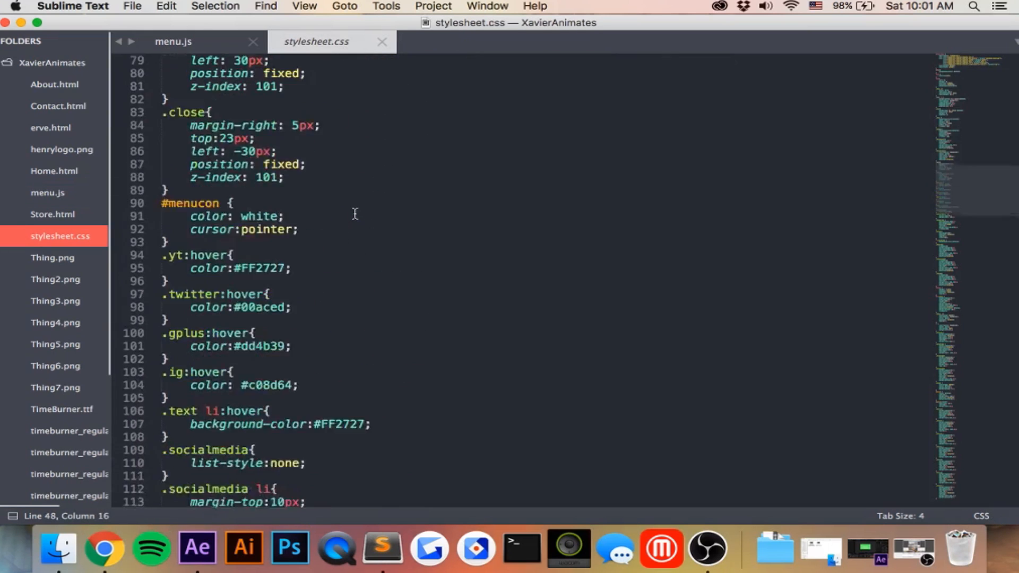
scroll(up, 3)
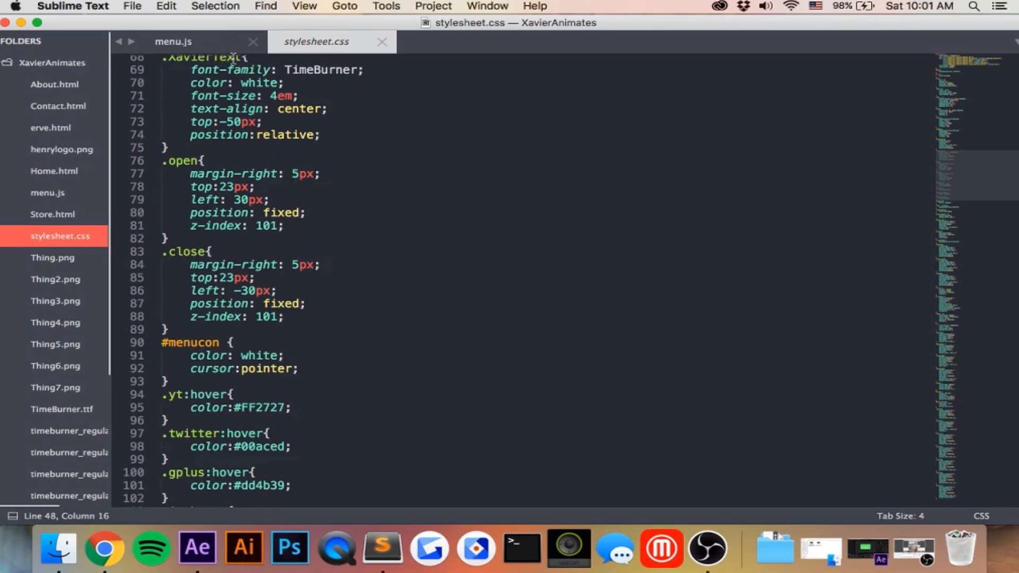
click(173, 41)
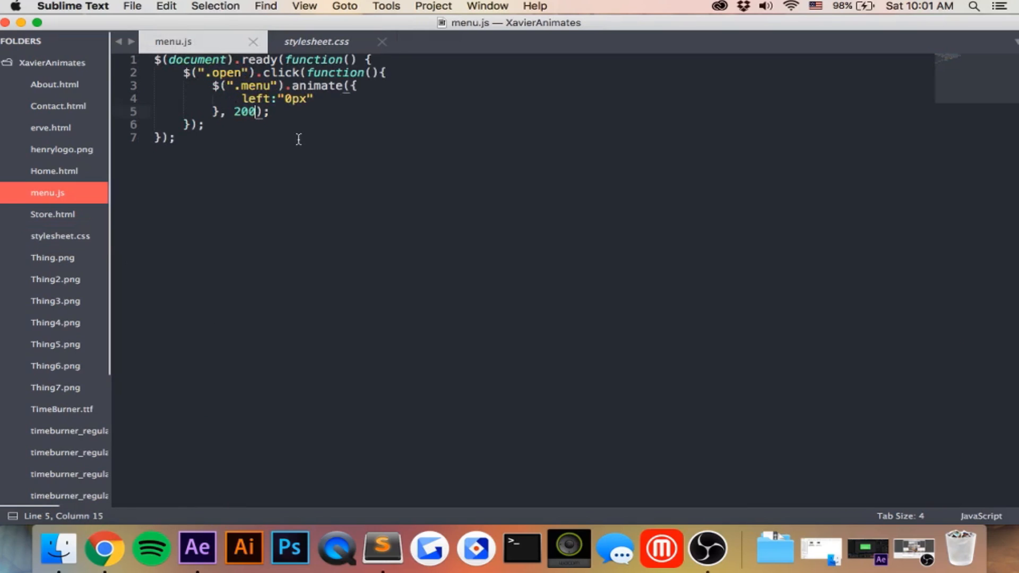
mouse_move(291, 116)
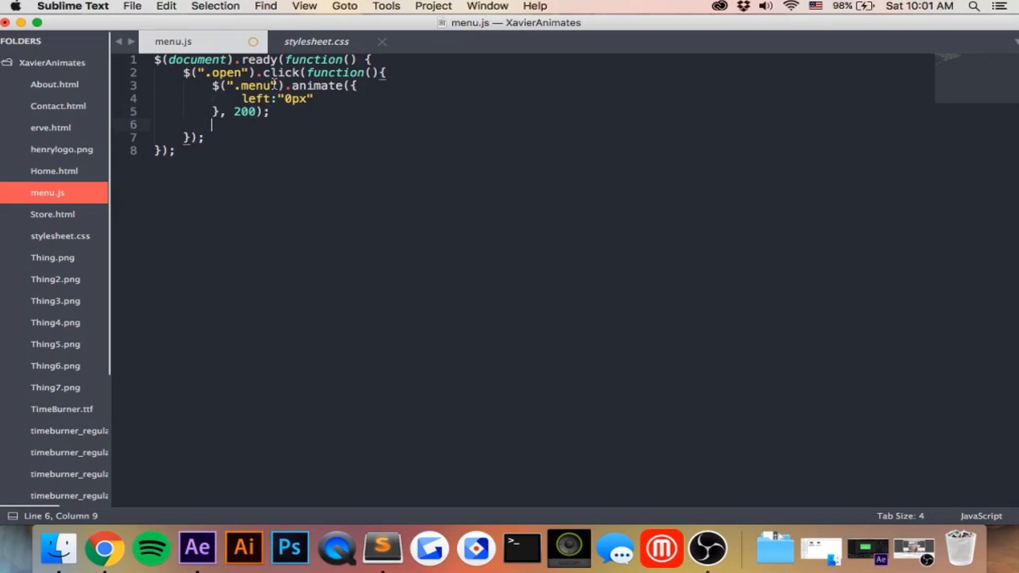
mouse_move(237, 157)
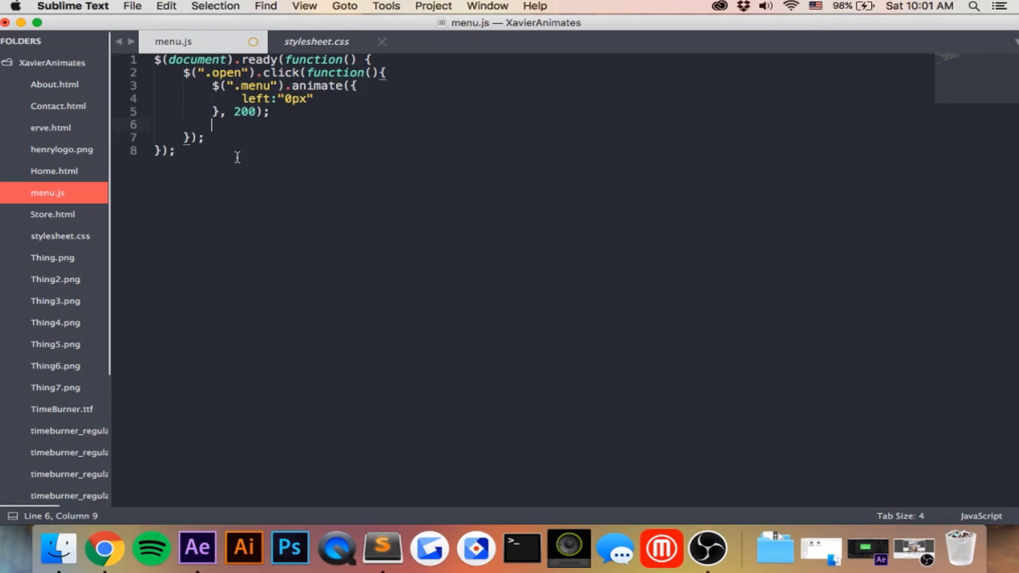
- Add an empty $(this).animate({ }) call below the menu animation in the open handler
text($)
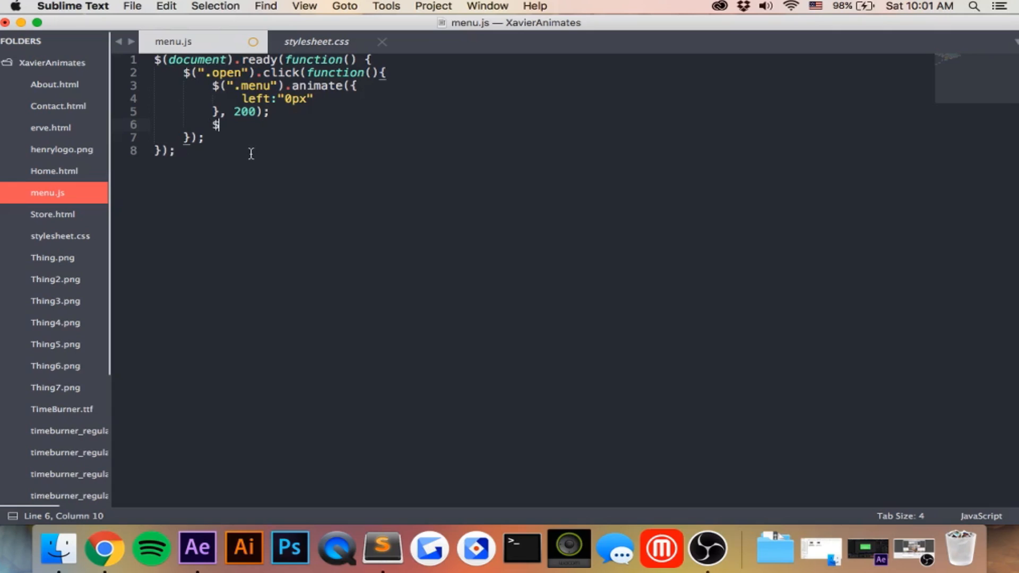
text((this))
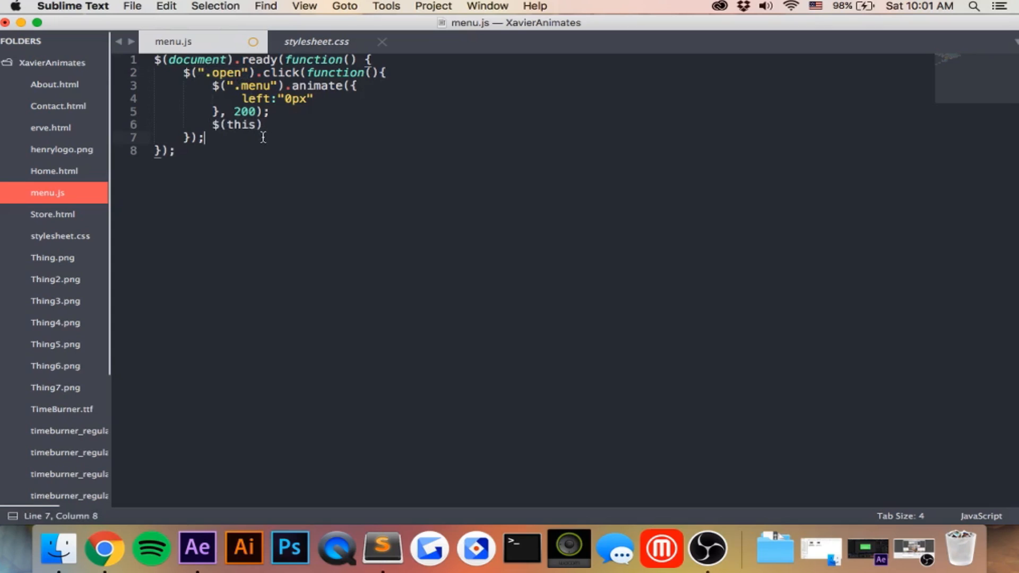
text(.animate)
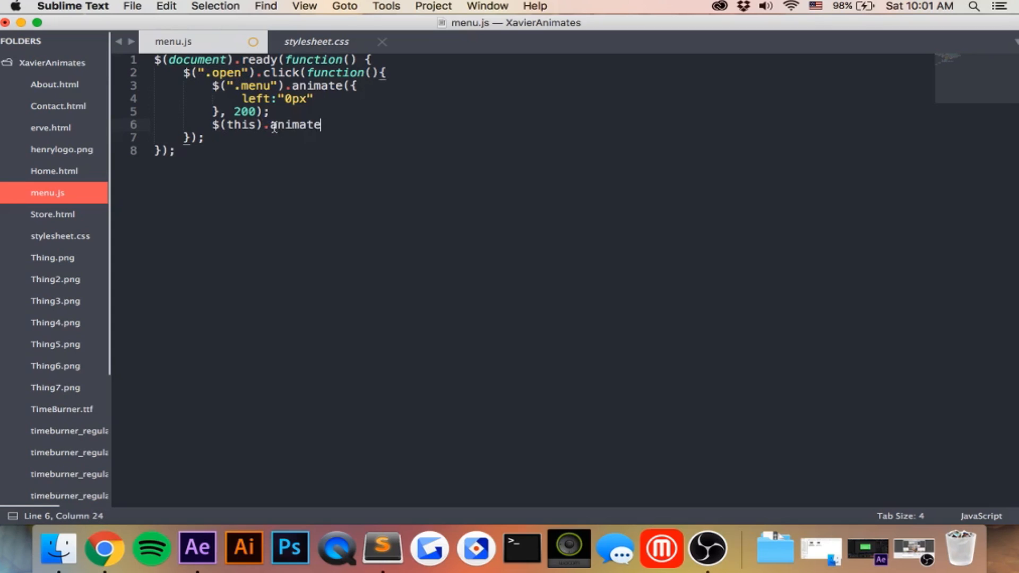
text(())
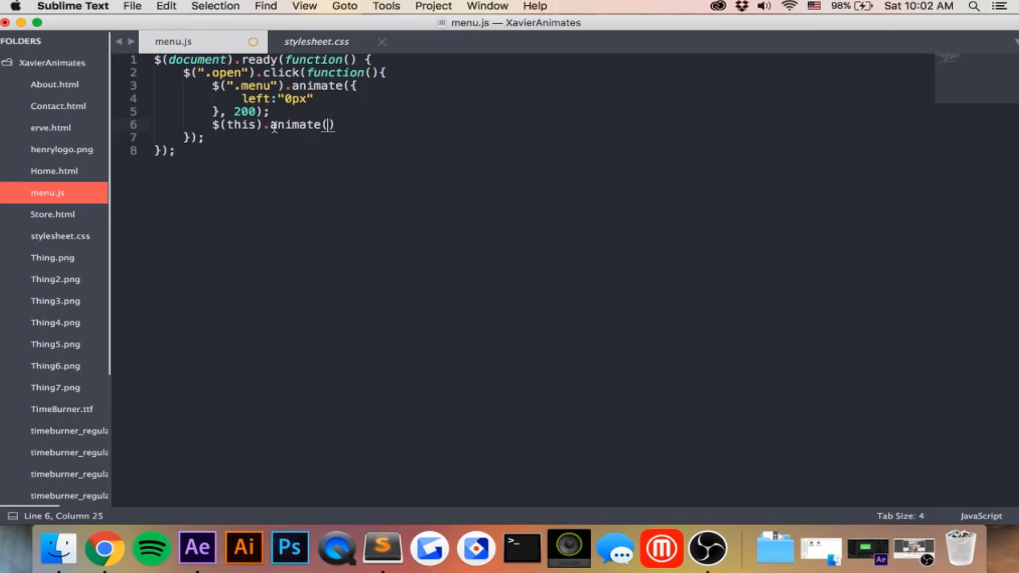
text({})
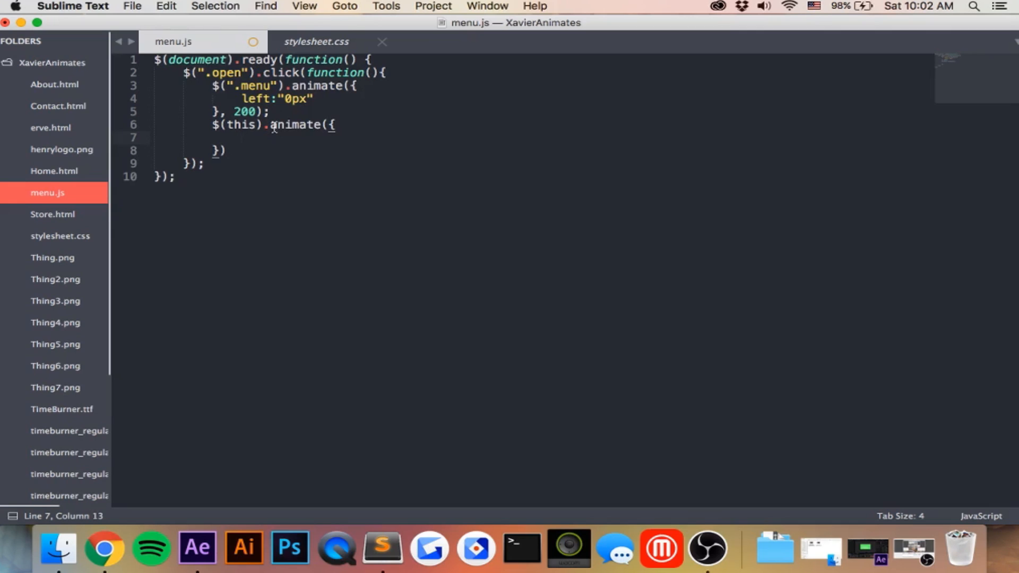
- After checking .menu width in stylesheet.css, animate $(this) to left "305px" over 200 ms
click(316, 42)
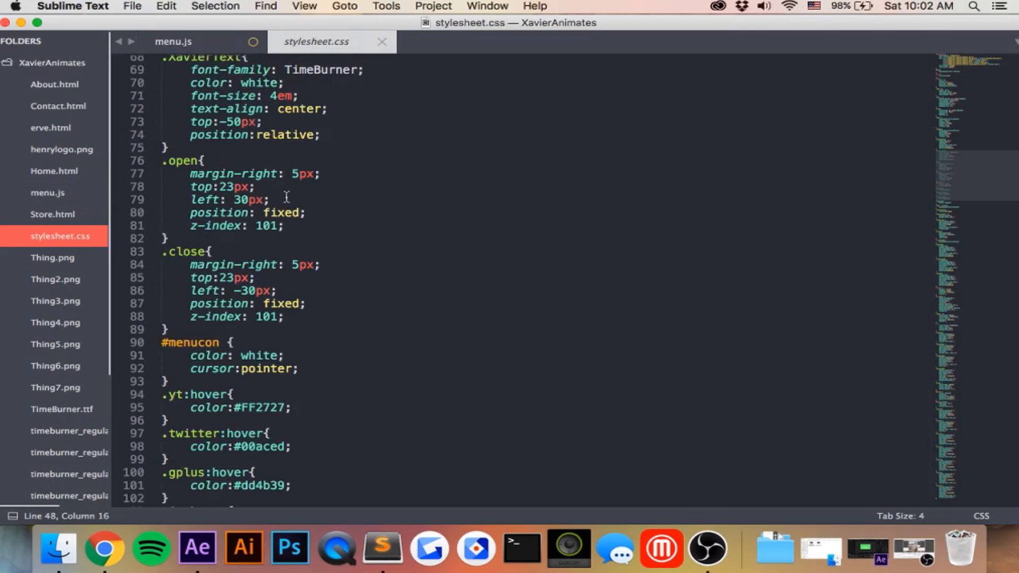
mouse_move(257, 207)
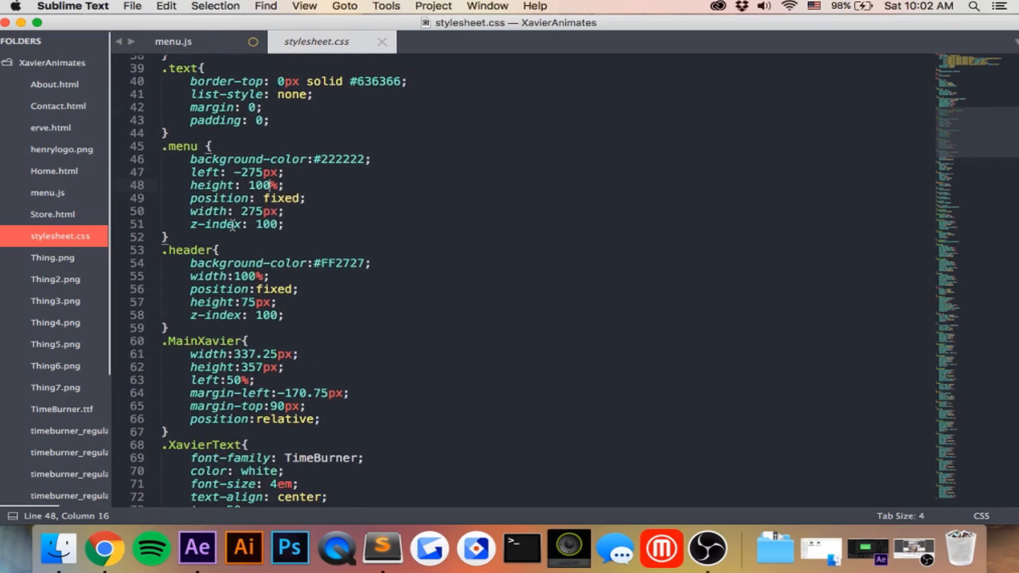
scroll(down, 3)
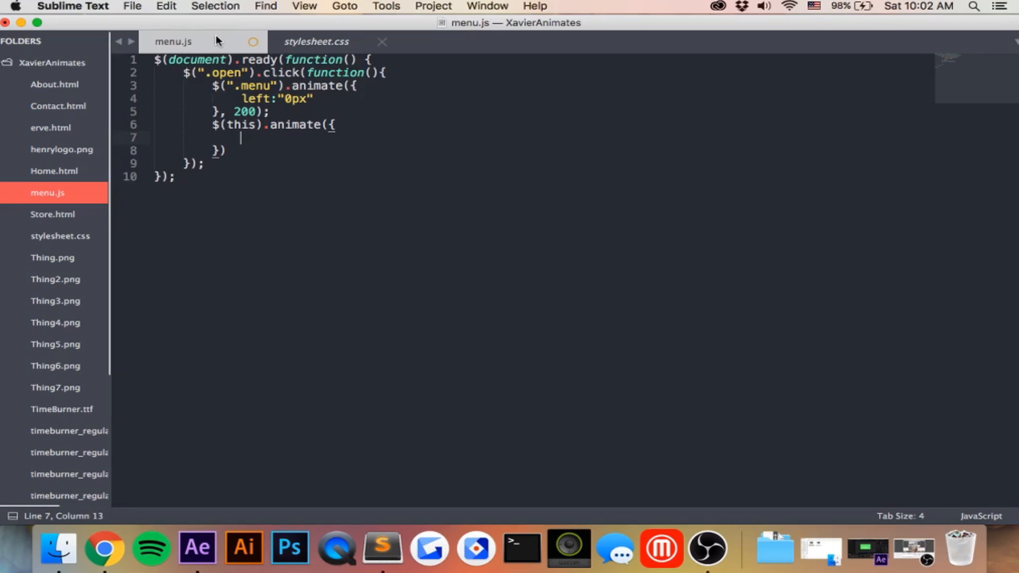
mouse_move(278, 201)
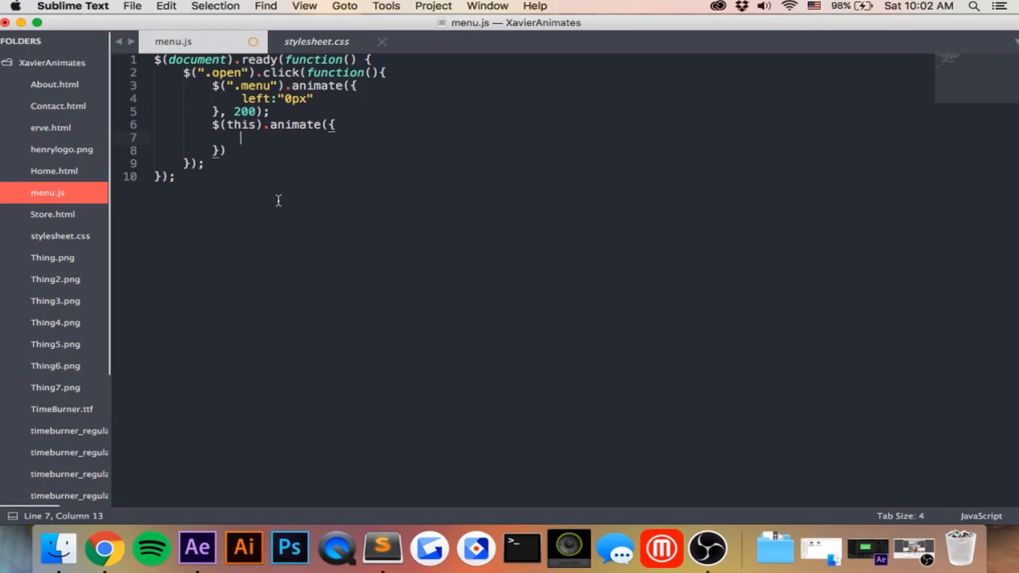
text(left:)
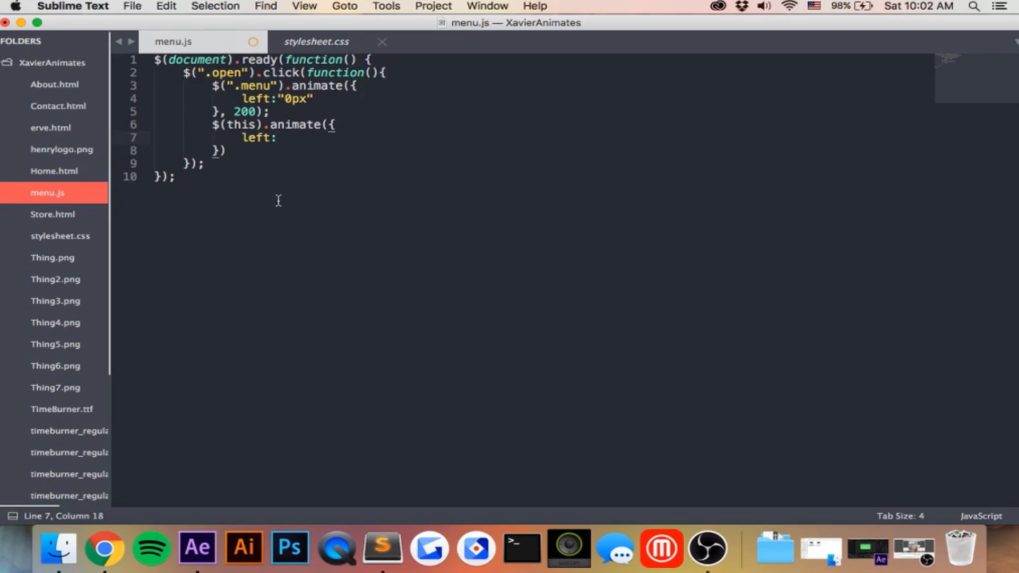
text("305p)
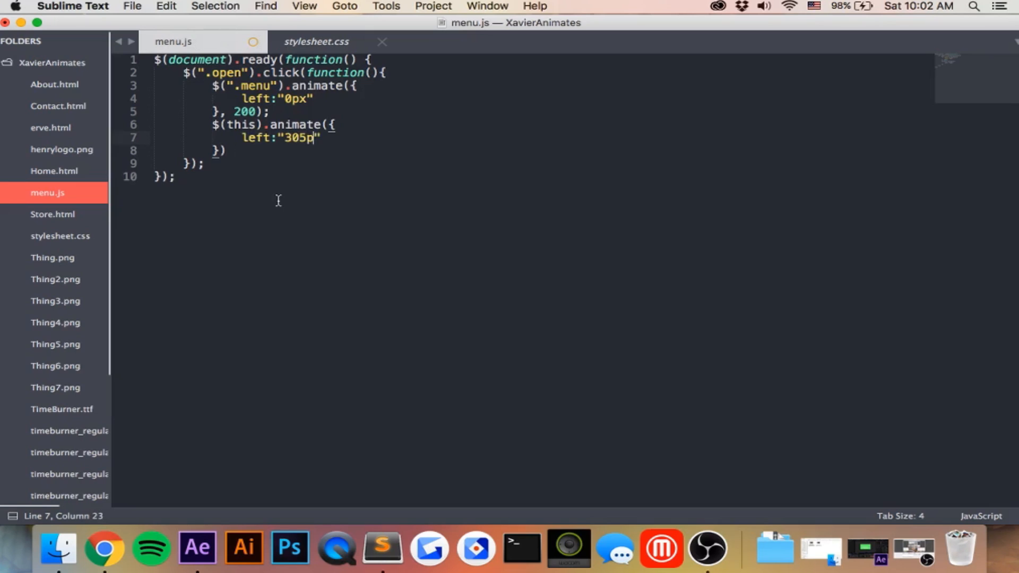
text(x)
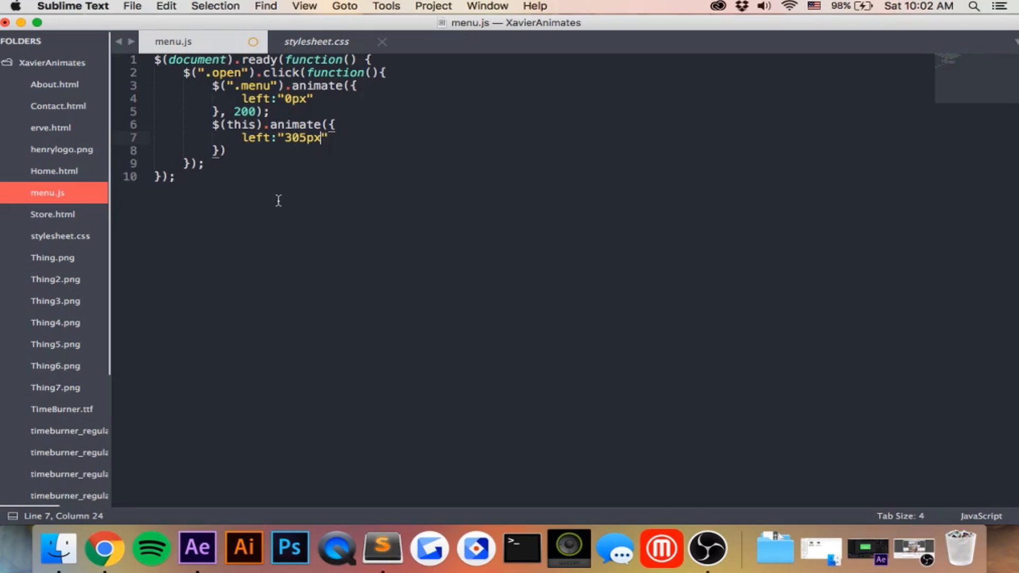
text(,200)
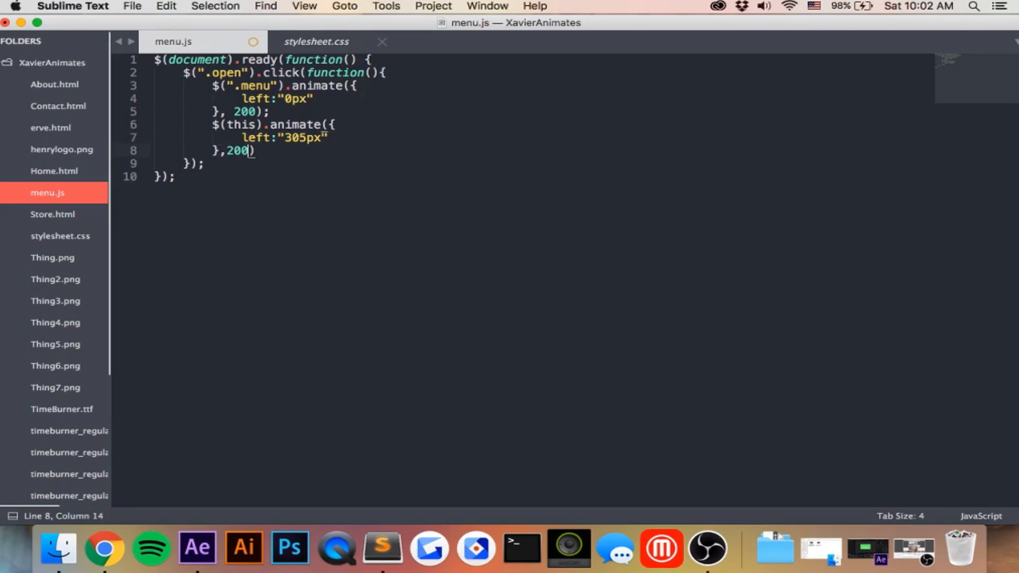
click(104, 548)
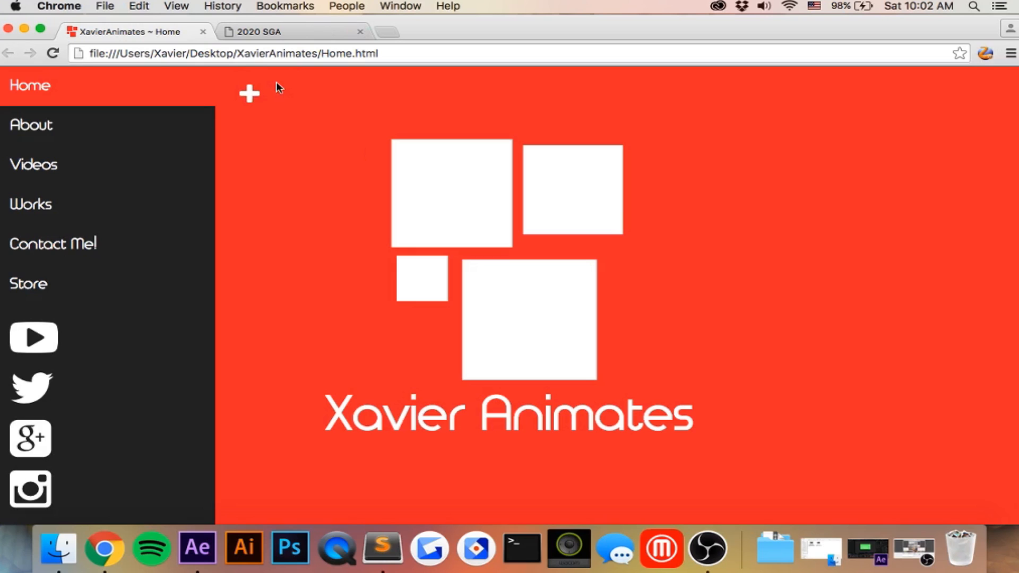
mouse_move(438, 493)
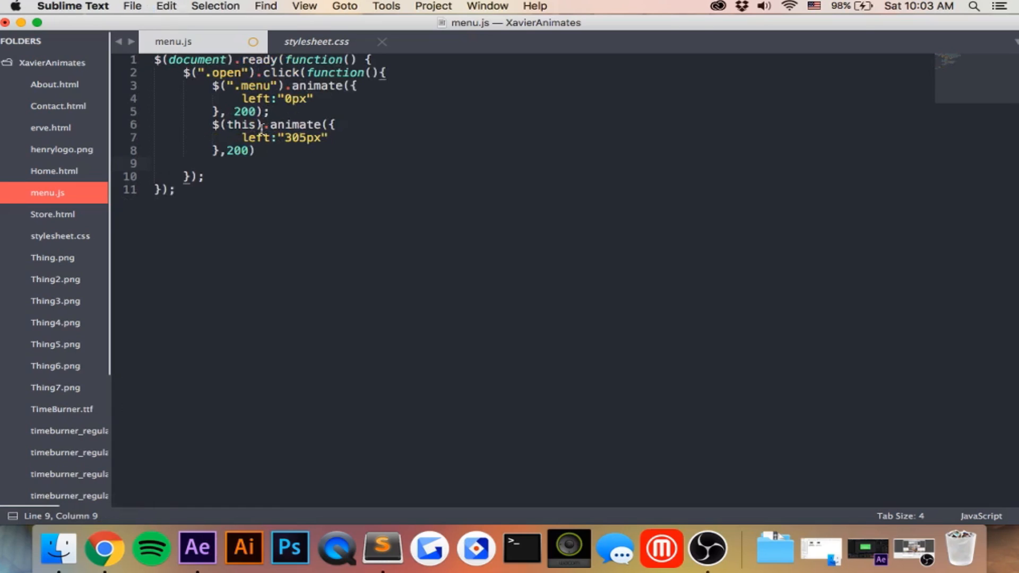
- Rename the handler's 'this' selector to '.close', checking the button positions in stylesheet.css
double_click(241, 125)
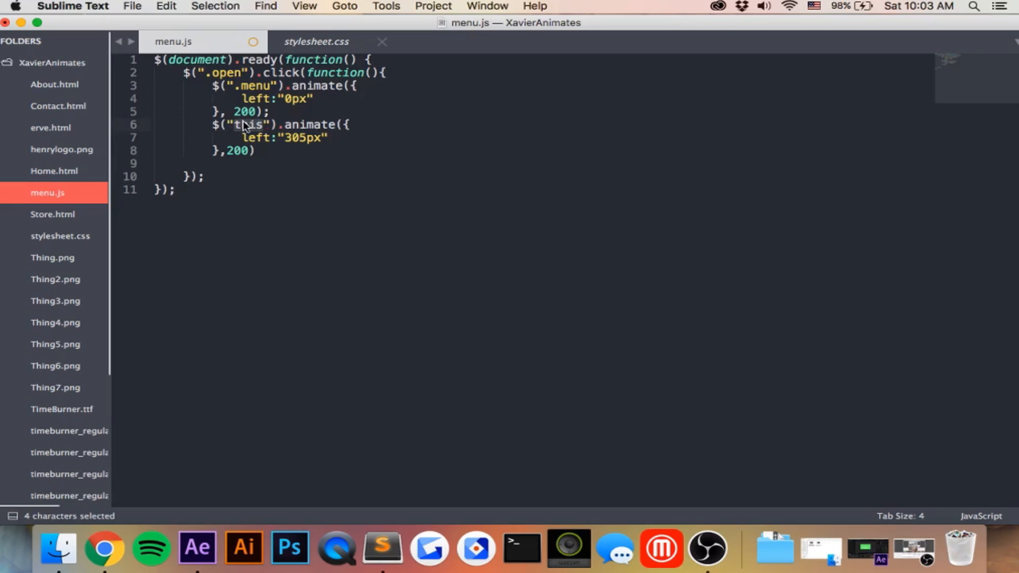
text(close)
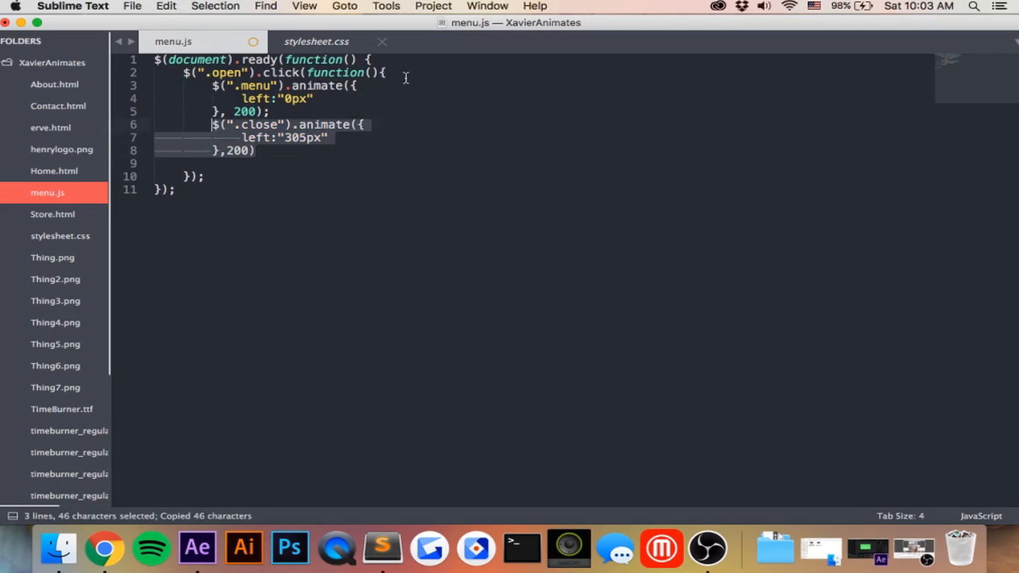
click(387, 72)
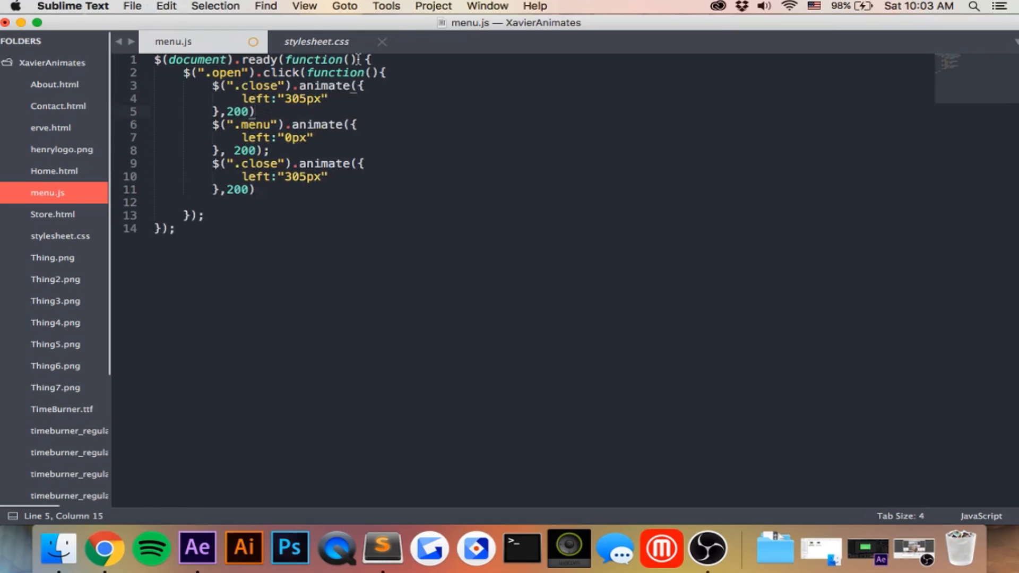
click(316, 42)
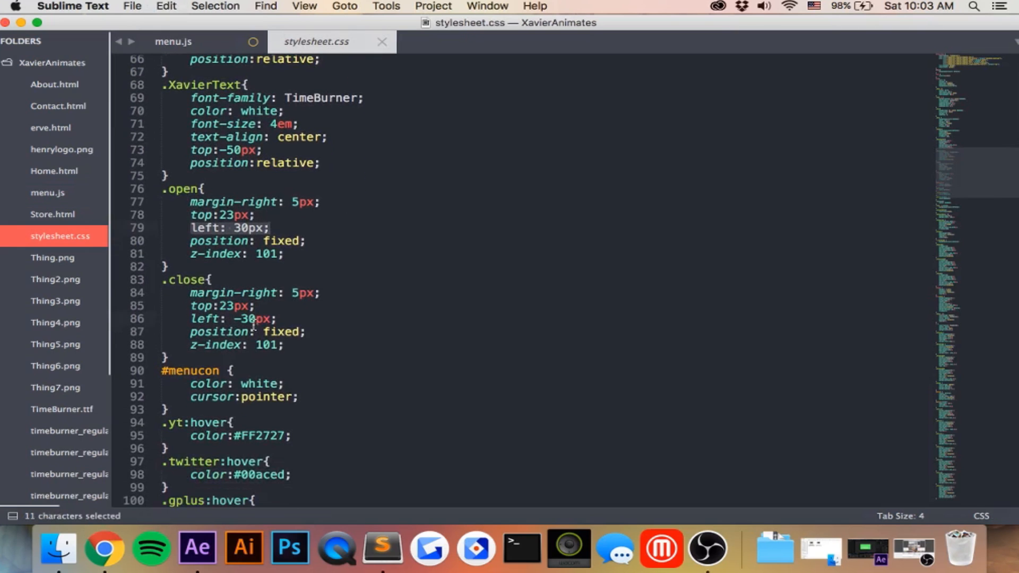
click(173, 41)
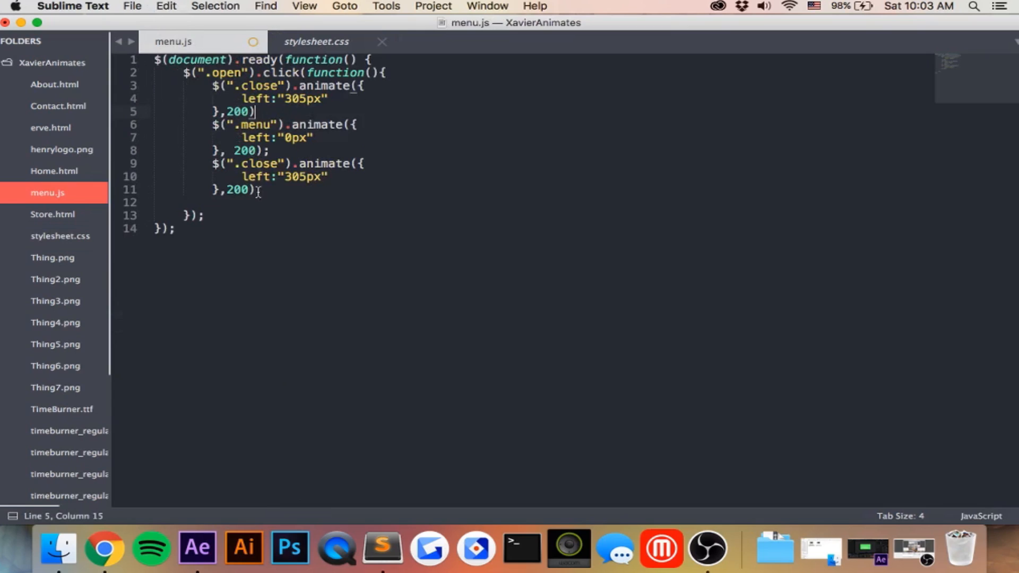
- Add instant (duration 0) animations moving .open and .close to left 30px at the handler's start
click(239, 111)
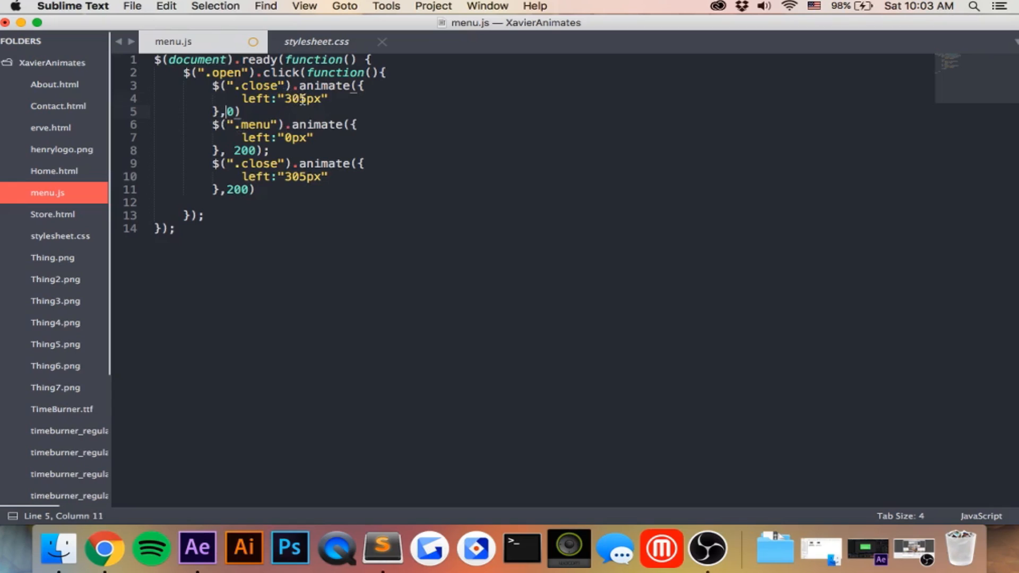
key(Backspace)
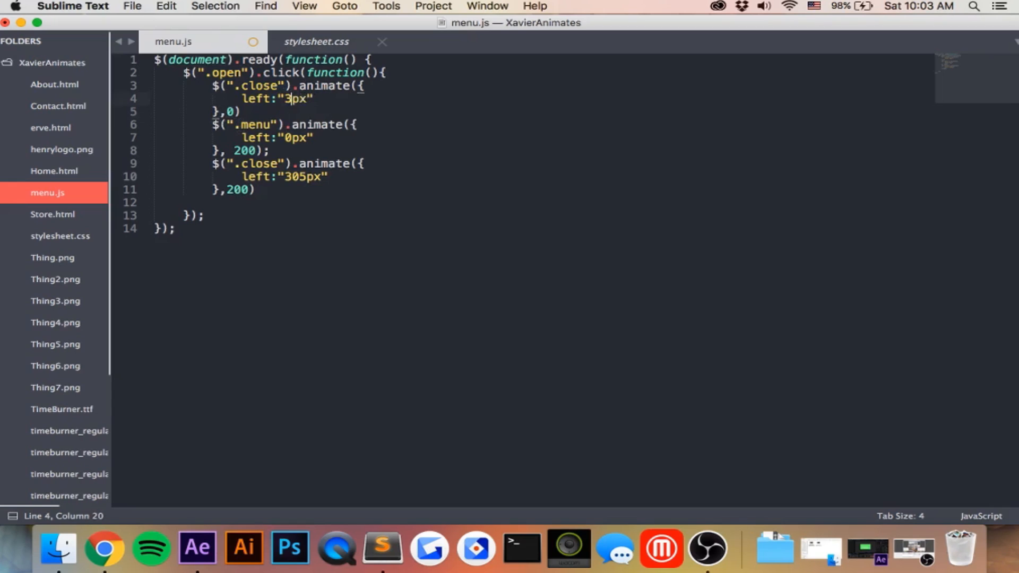
text(0)
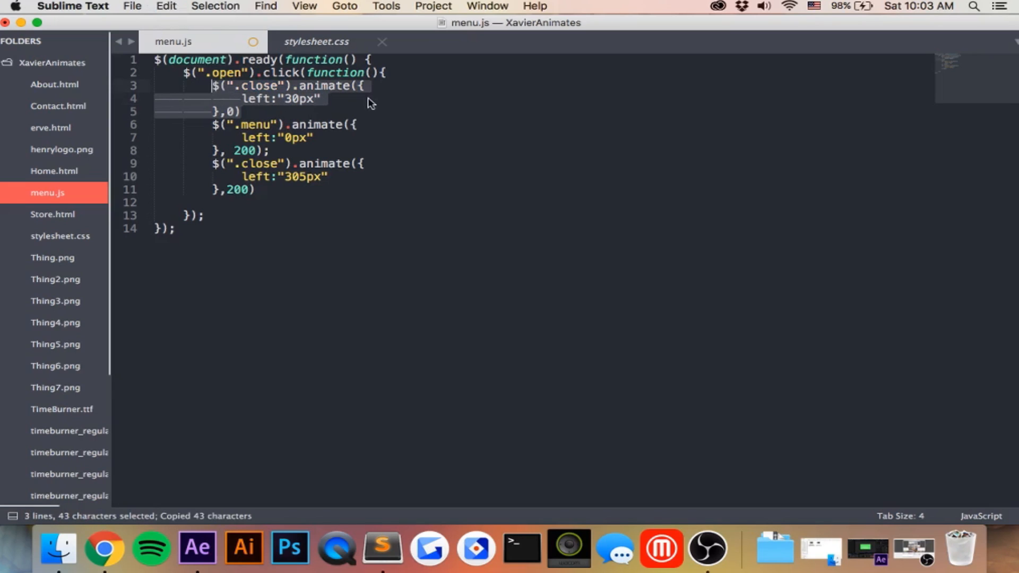
key(cmd+v)
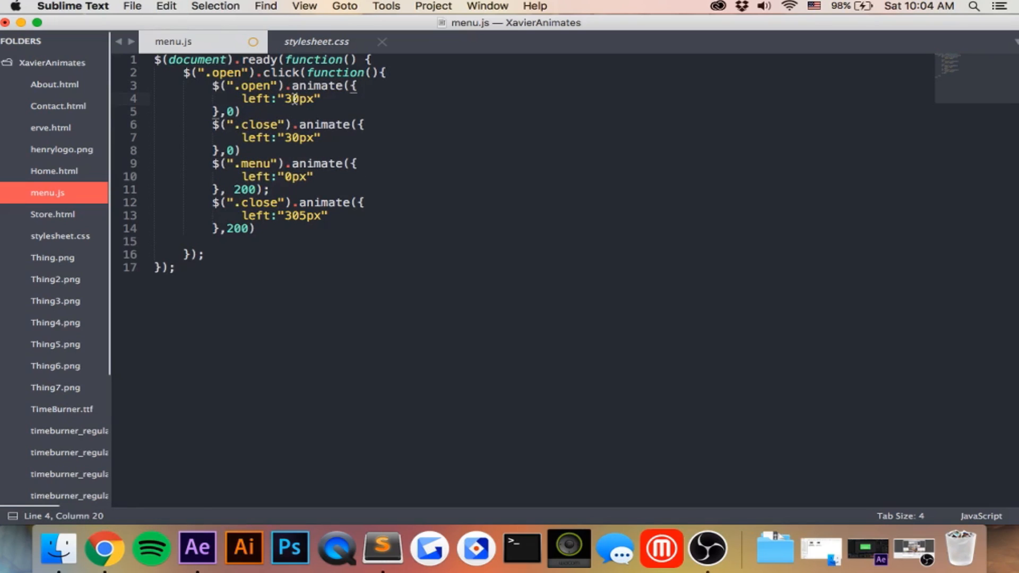
click(284, 98)
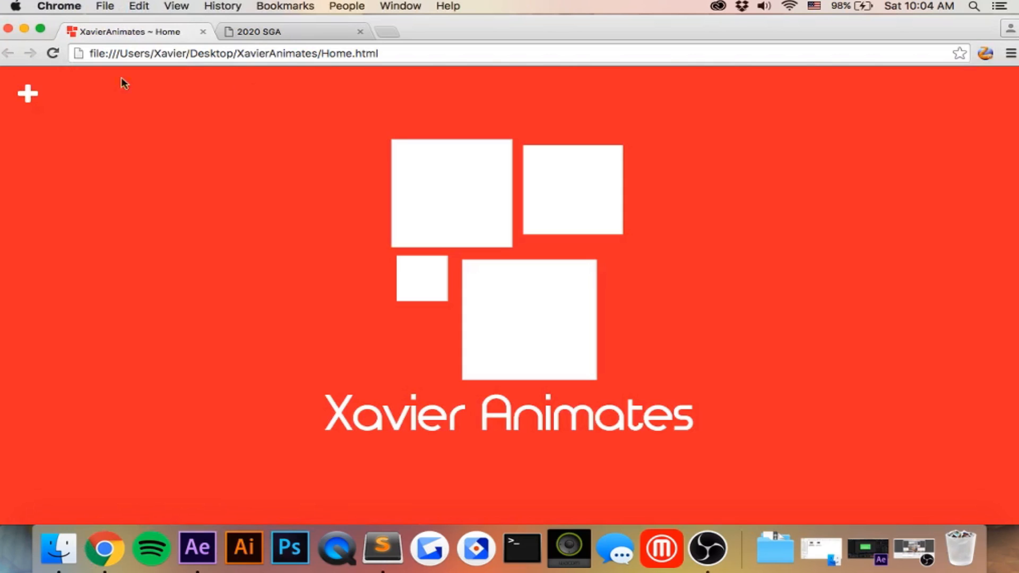
- Test the + button in Chrome so the menu panel slides in, then return to the editor
click(28, 94)
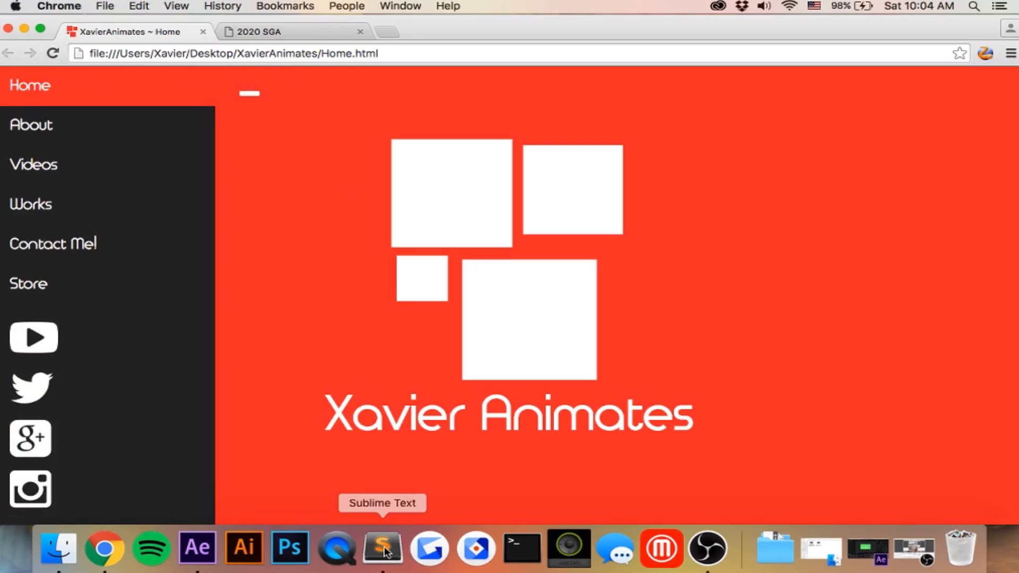
click(382, 548)
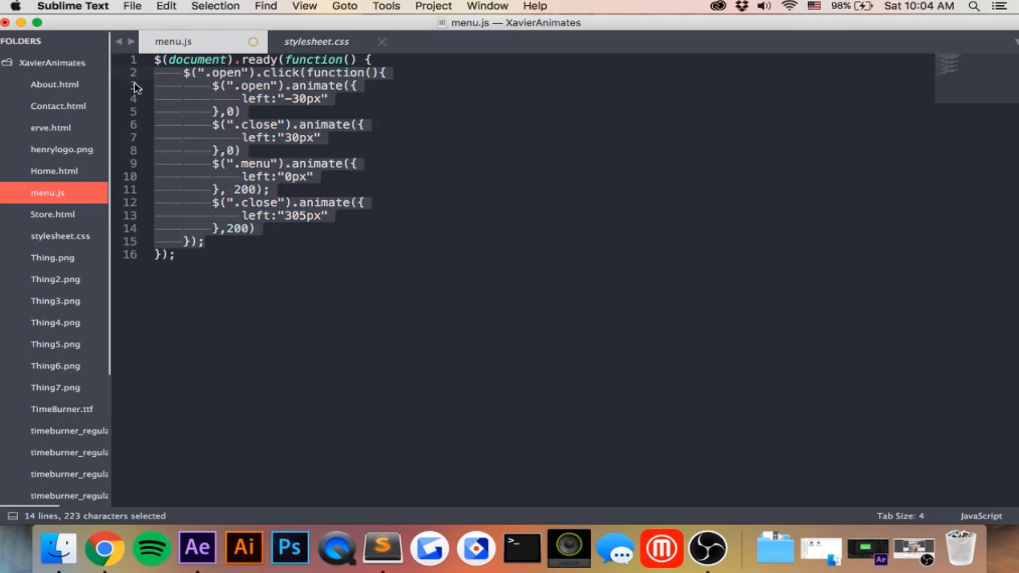
- Duplicate the .open click handler below as a .close handler with .open and .close swapped, and save
key(cmd+c)
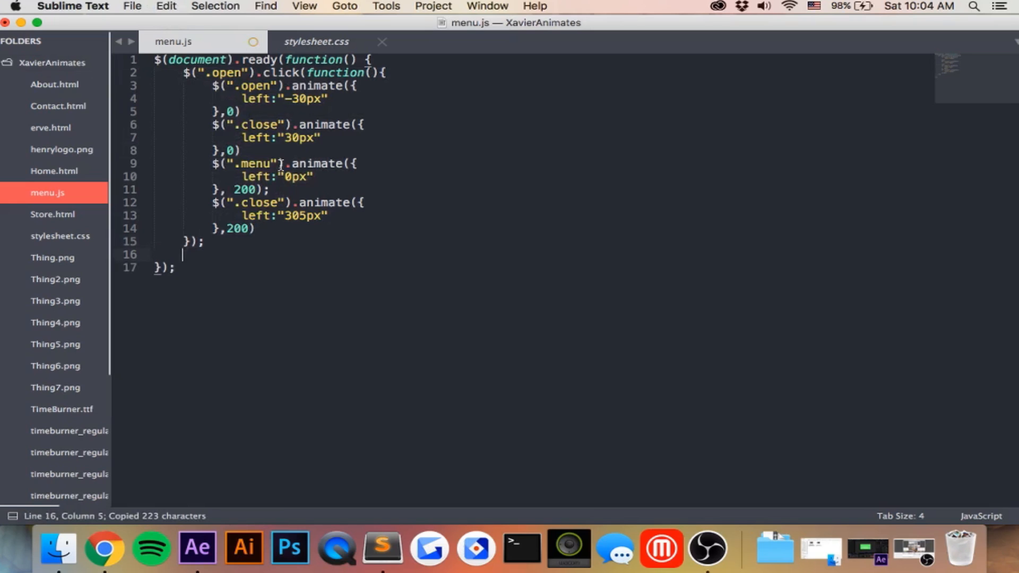
key(cmd+v)
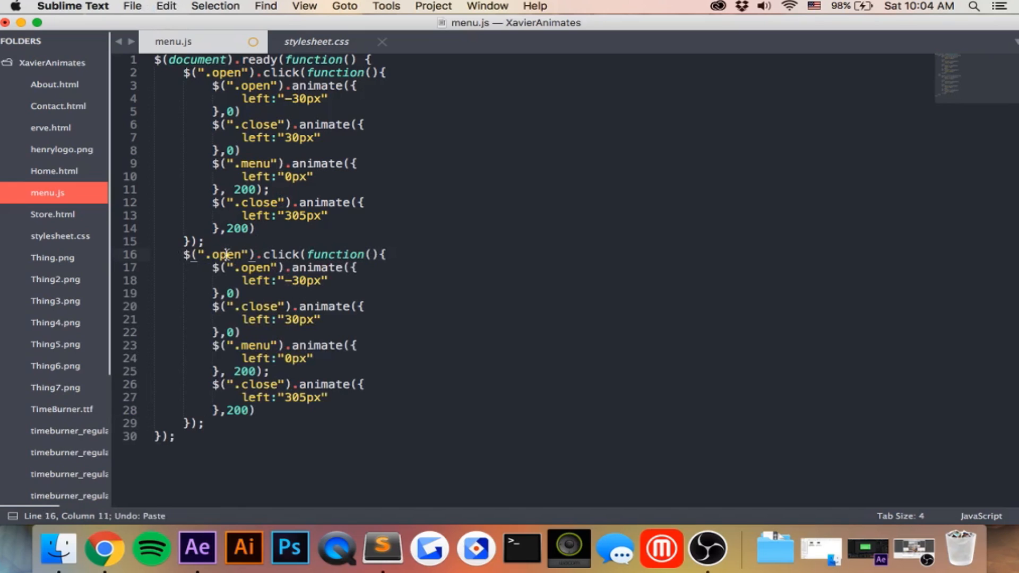
text(clos)
click(264, 384)
text(pen)
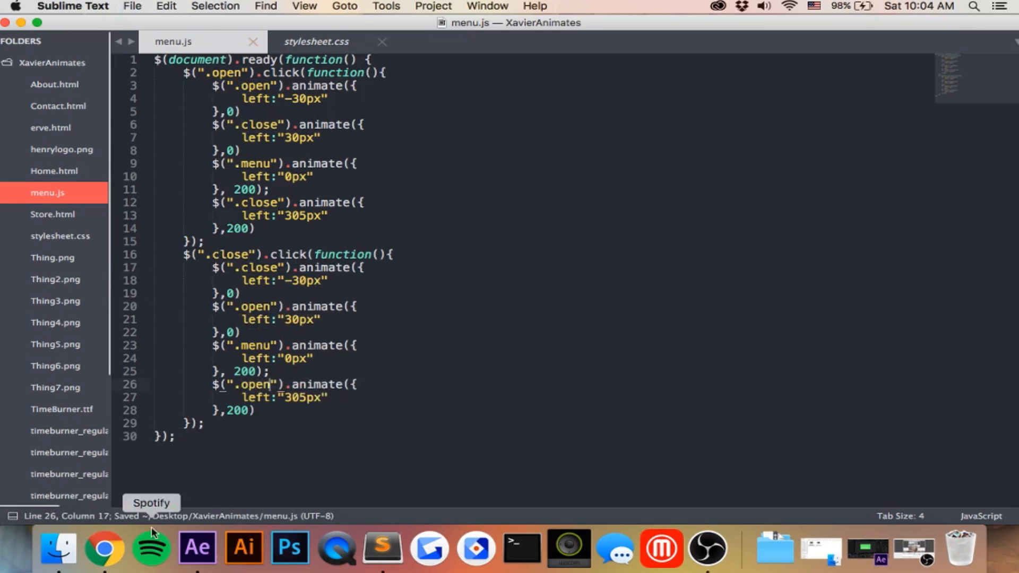
- Reload Home in Chrome and test the + button, which opens the menu but keeps the plus icon
click(104, 548)
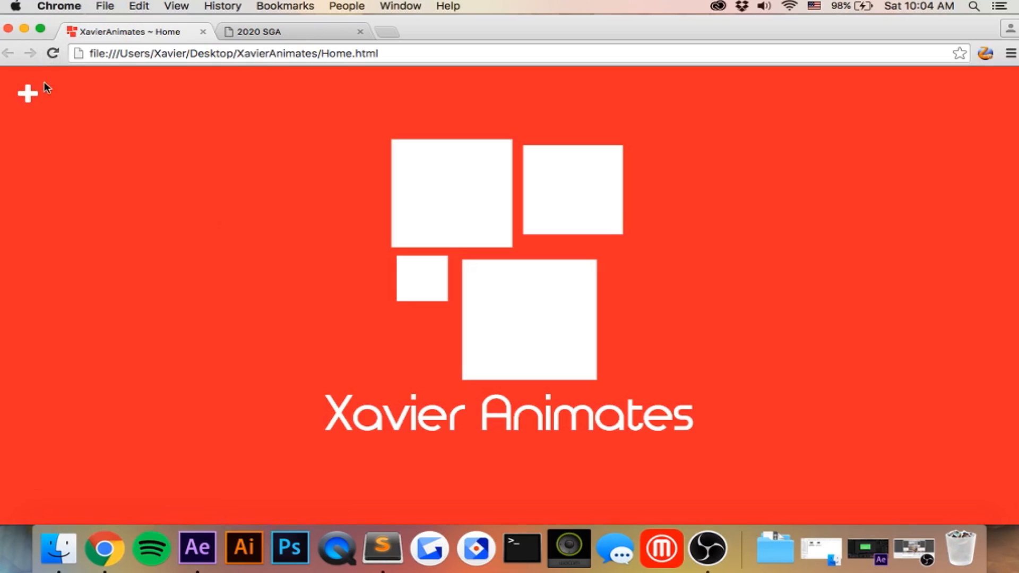
click(27, 94)
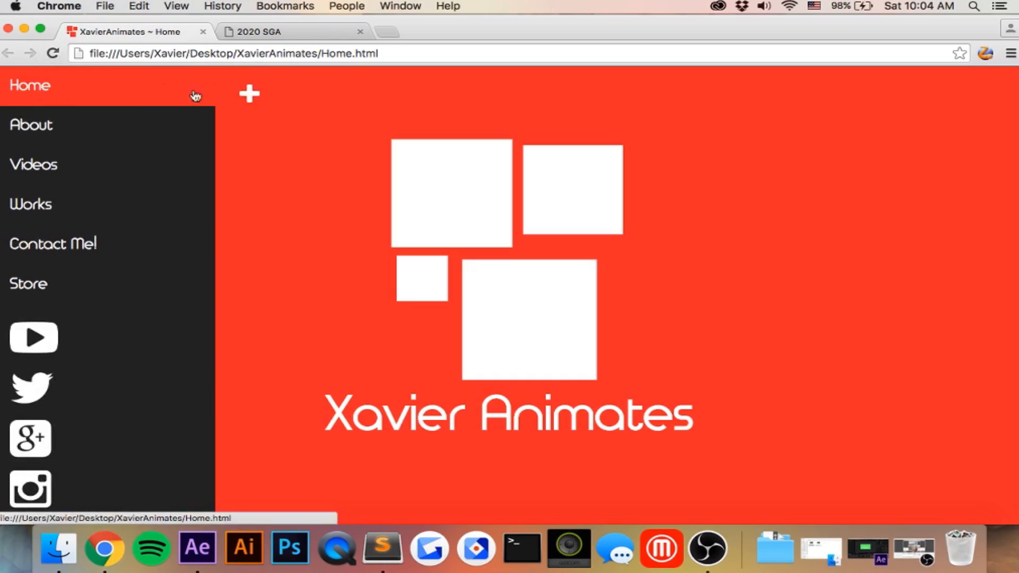
mouse_move(455, 393)
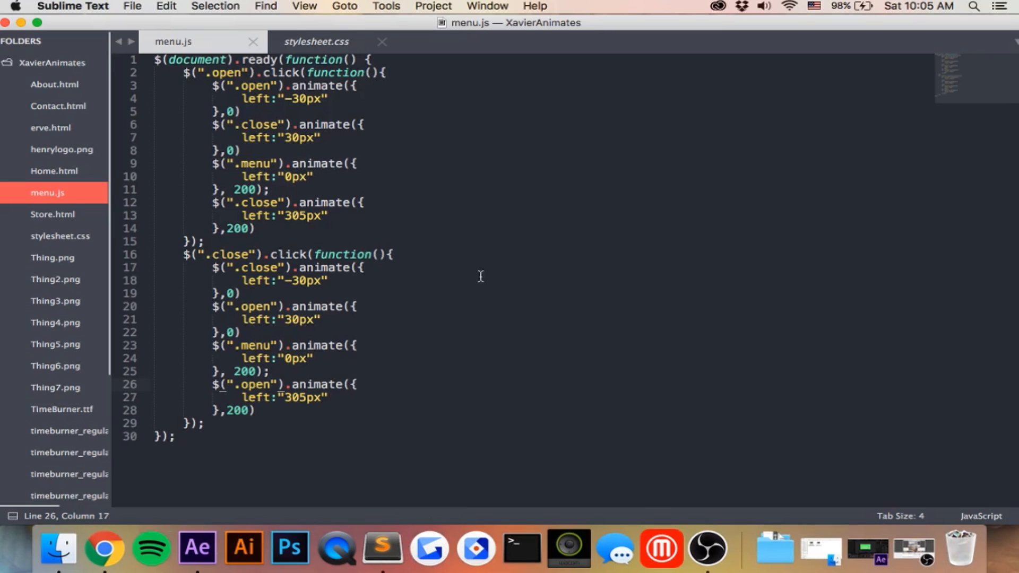
mouse_move(272, 266)
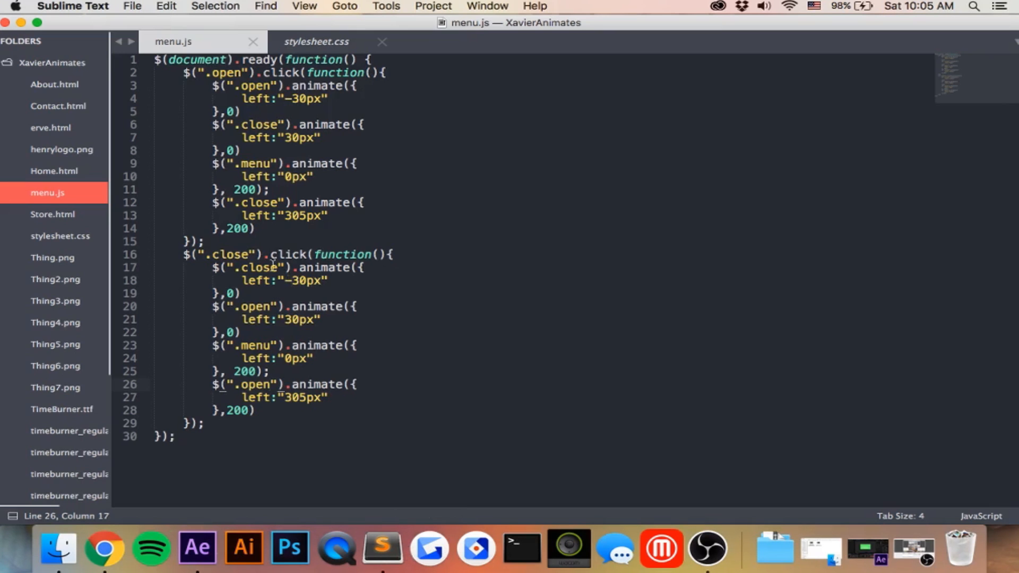
mouse_move(285, 320)
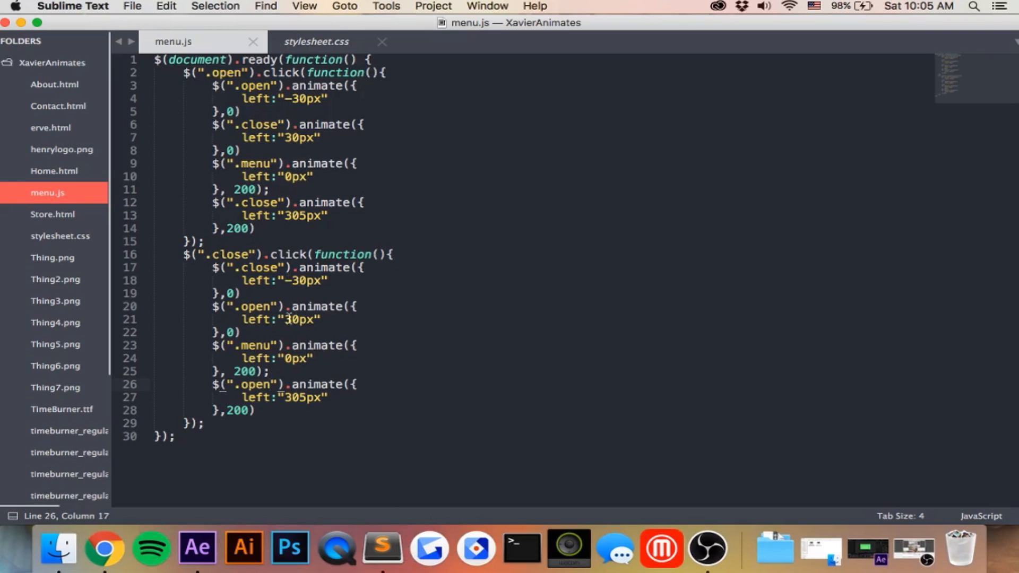
mouse_move(294, 358)
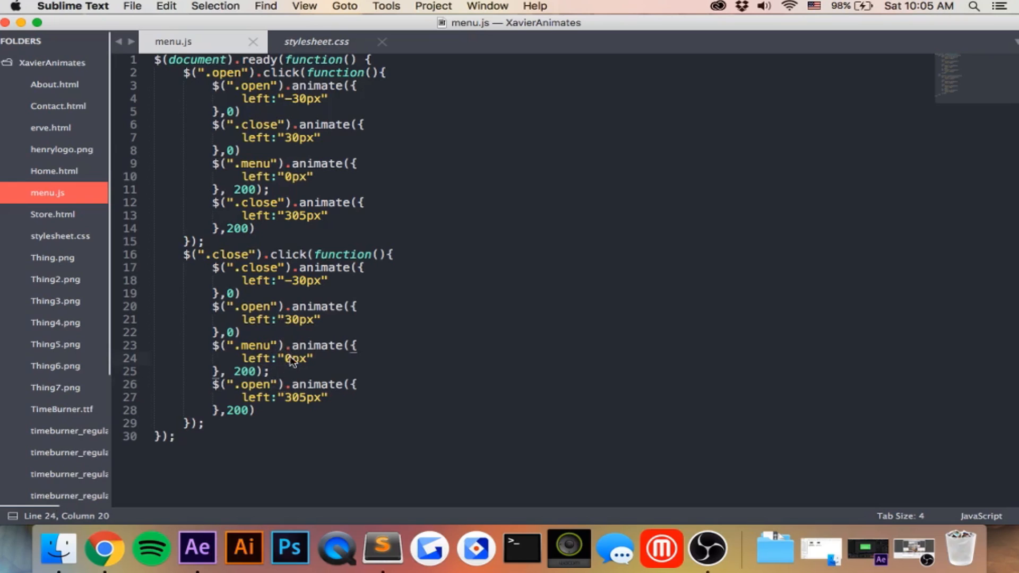
- Set the .close handler's left values to 305px, -275px and 30px, save, and verify the menu closes in Chrome
text(275)
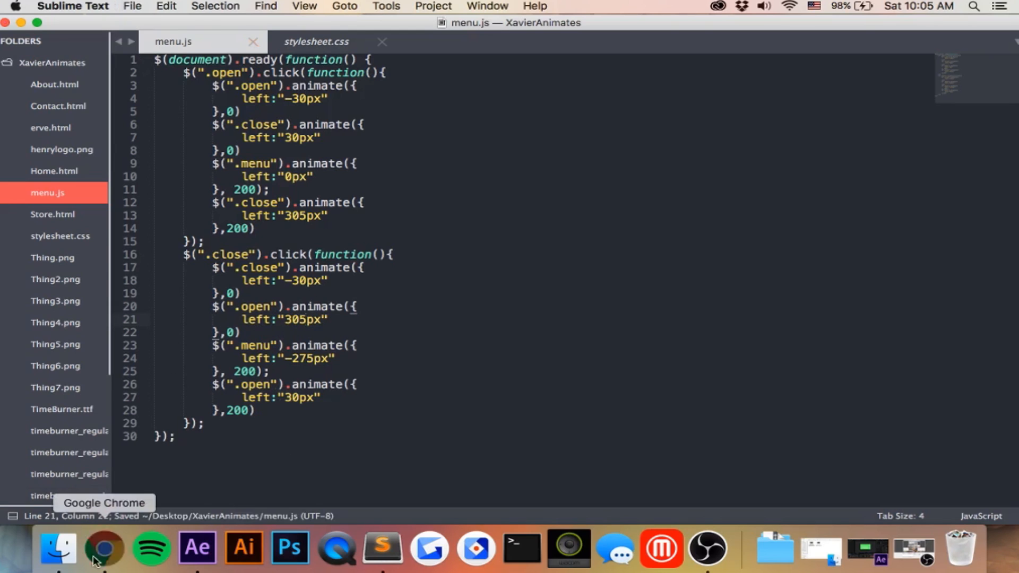
click(103, 548)
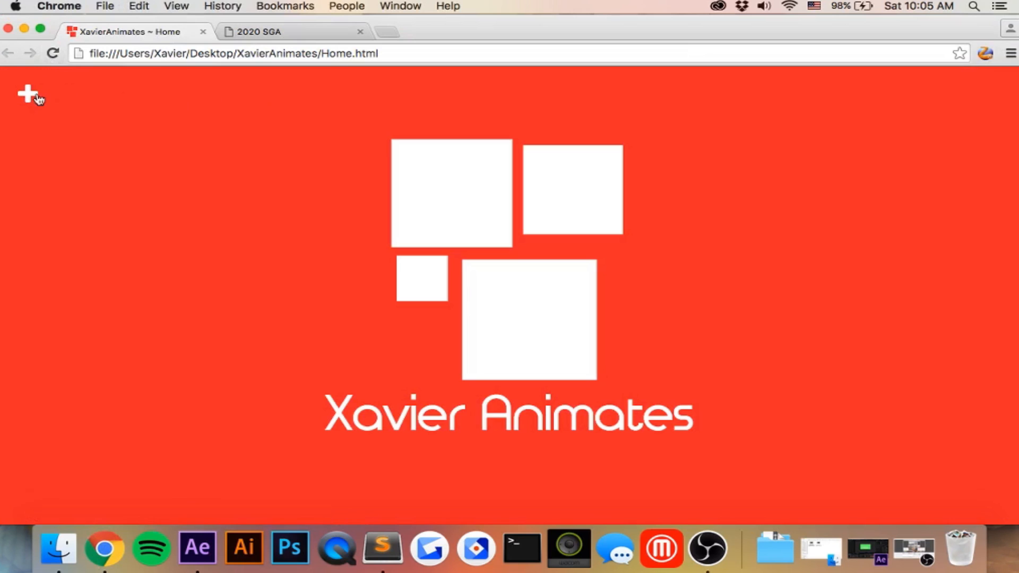
click(381, 548)
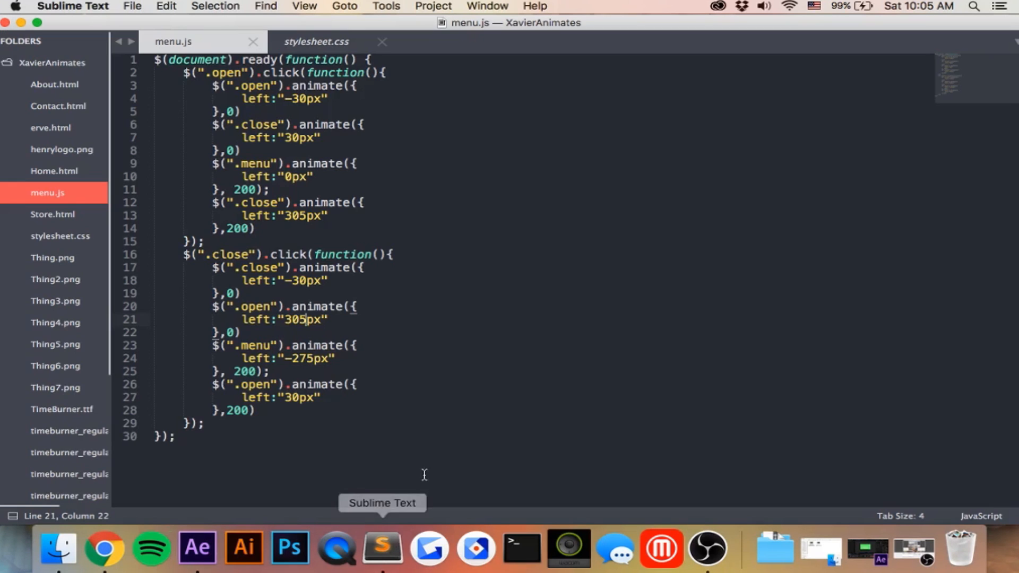
mouse_move(447, 333)
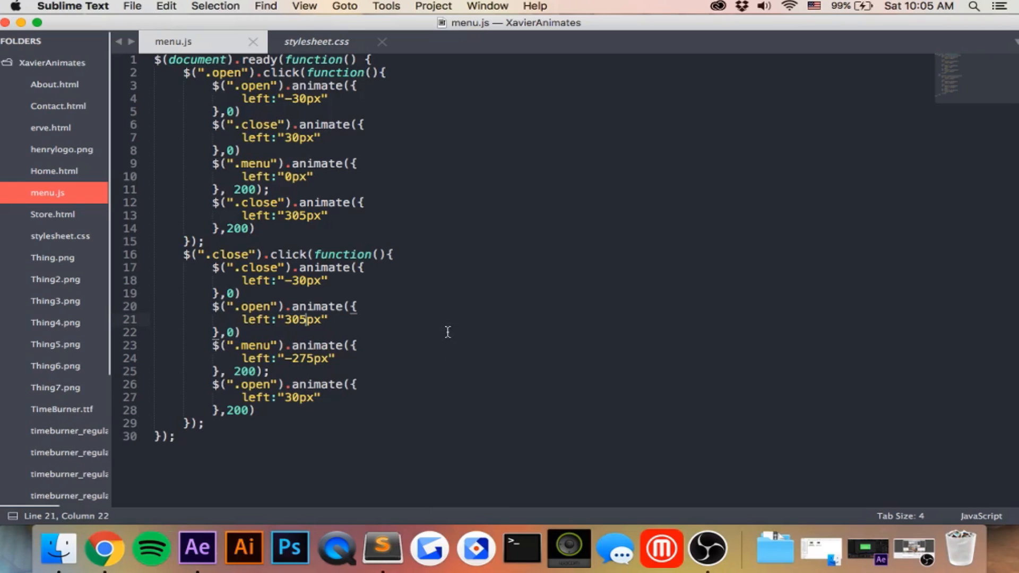
mouse_move(187, 377)
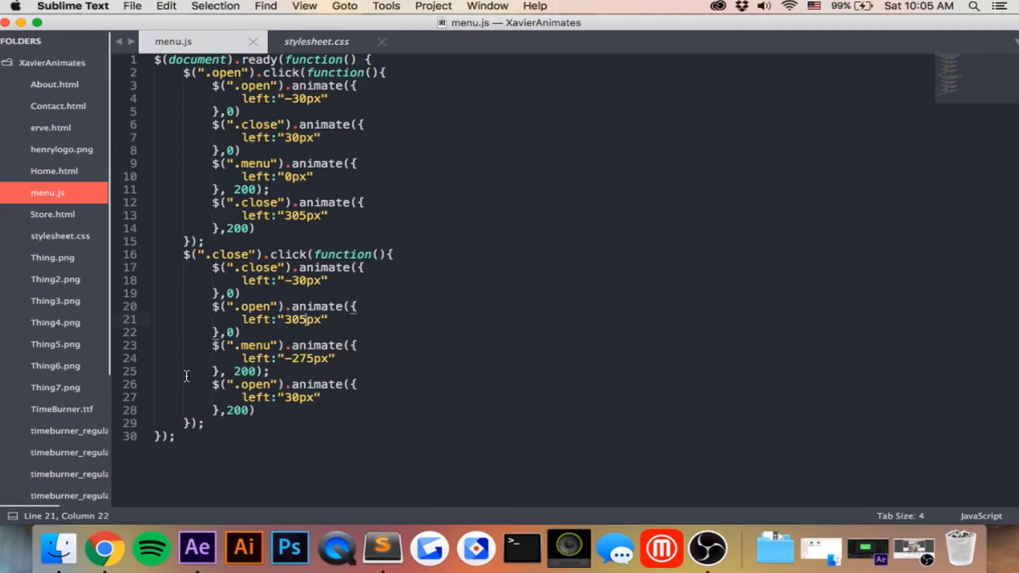